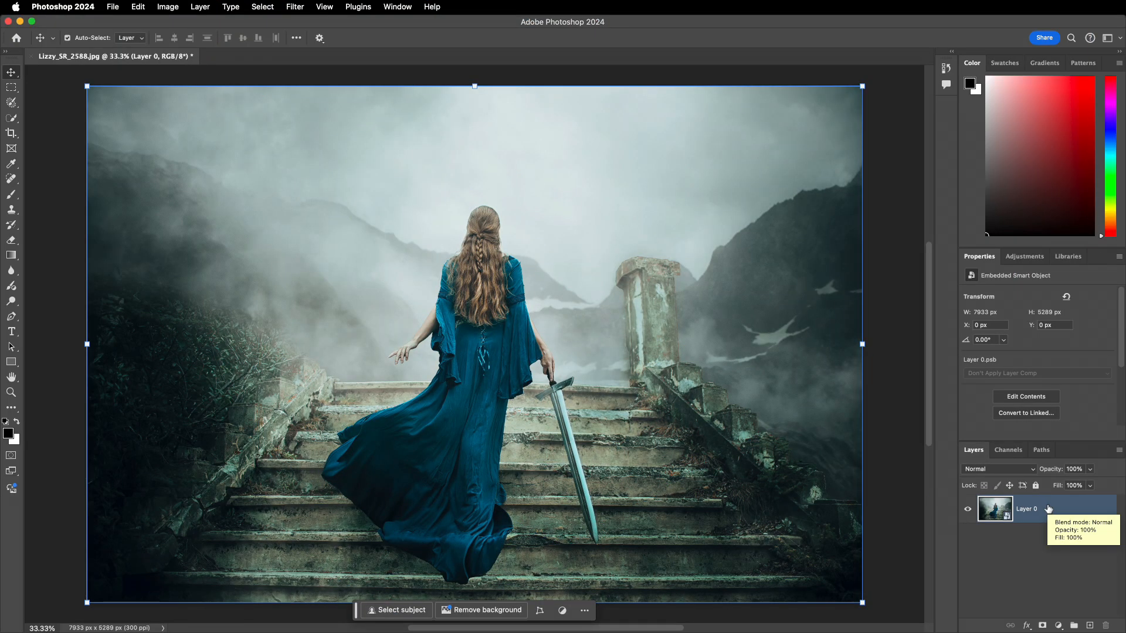
{"action": "mouse_move", "coordinate": [1023, 553]}
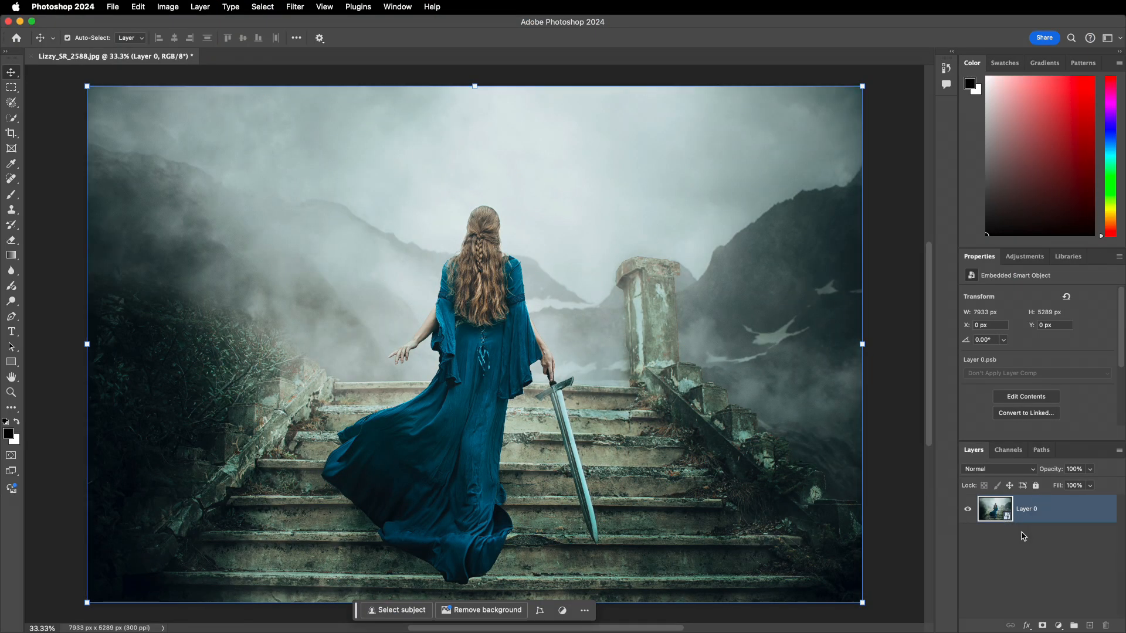
{"action": "mouse_move", "coordinate": [1050, 546]}
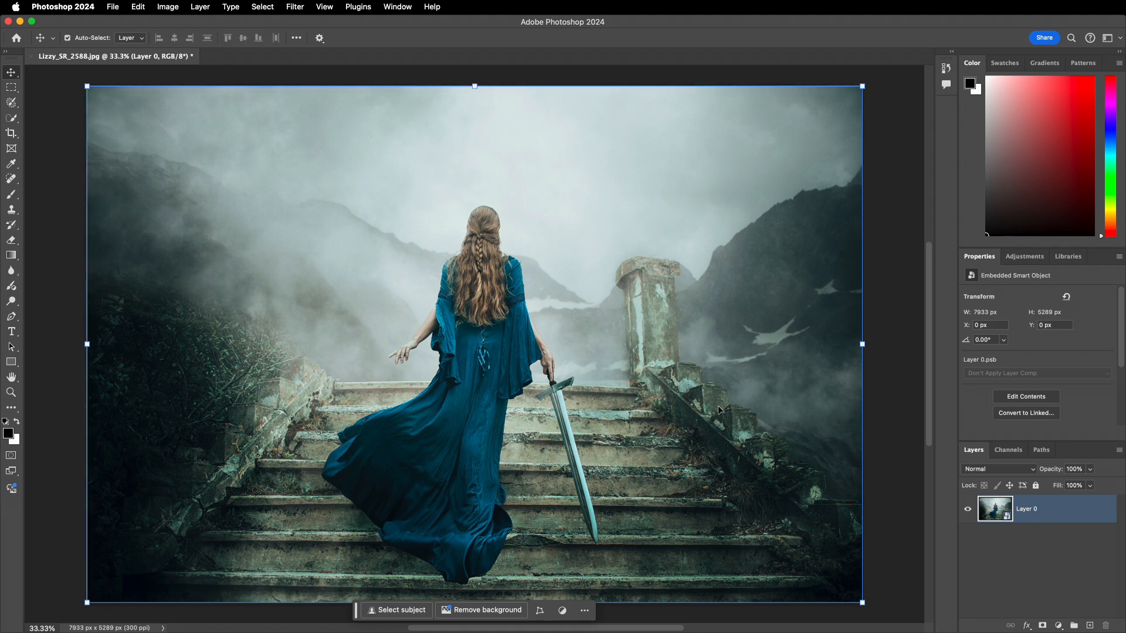
Step: Open Photoshop's Filter menu to reach the Boris FX Optics entry
{"action": "left_click", "coordinate": [295, 7]}
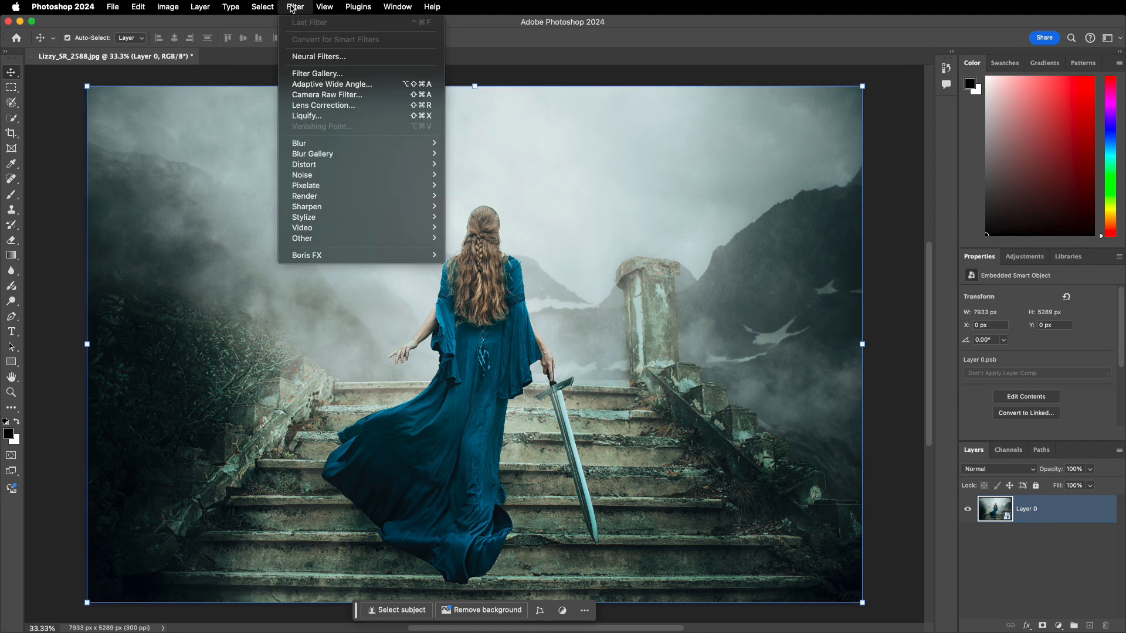
{"action": "mouse_move", "coordinate": [338, 259]}
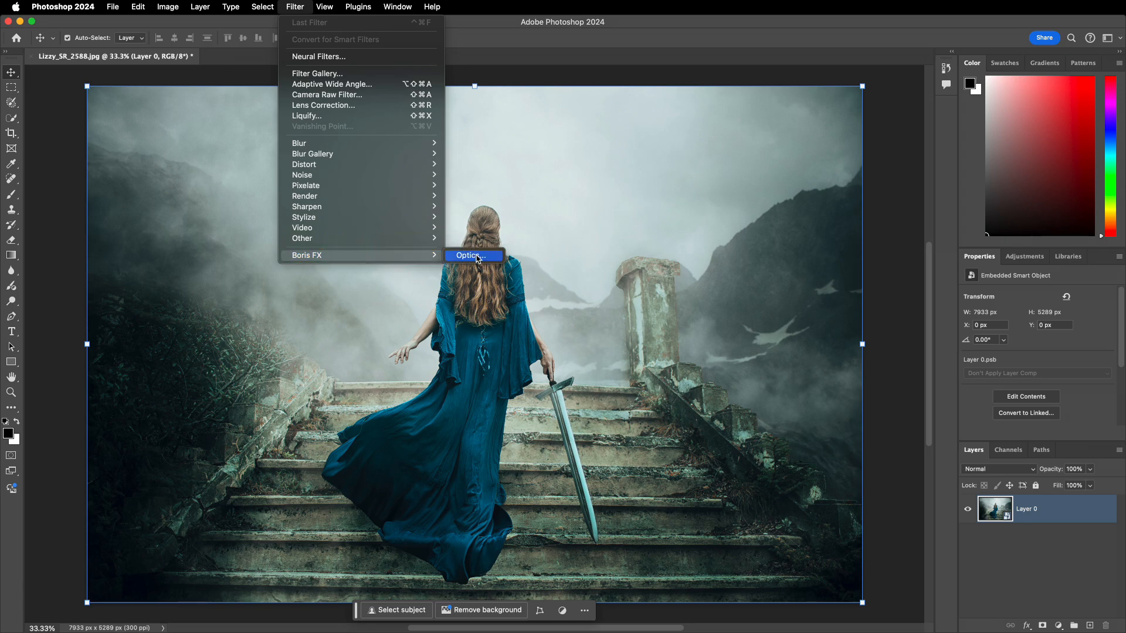
Step: Launch Optics on the staircase photo and decline reapplying previous filters and masks
{"action": "left_click", "coordinate": [472, 255]}
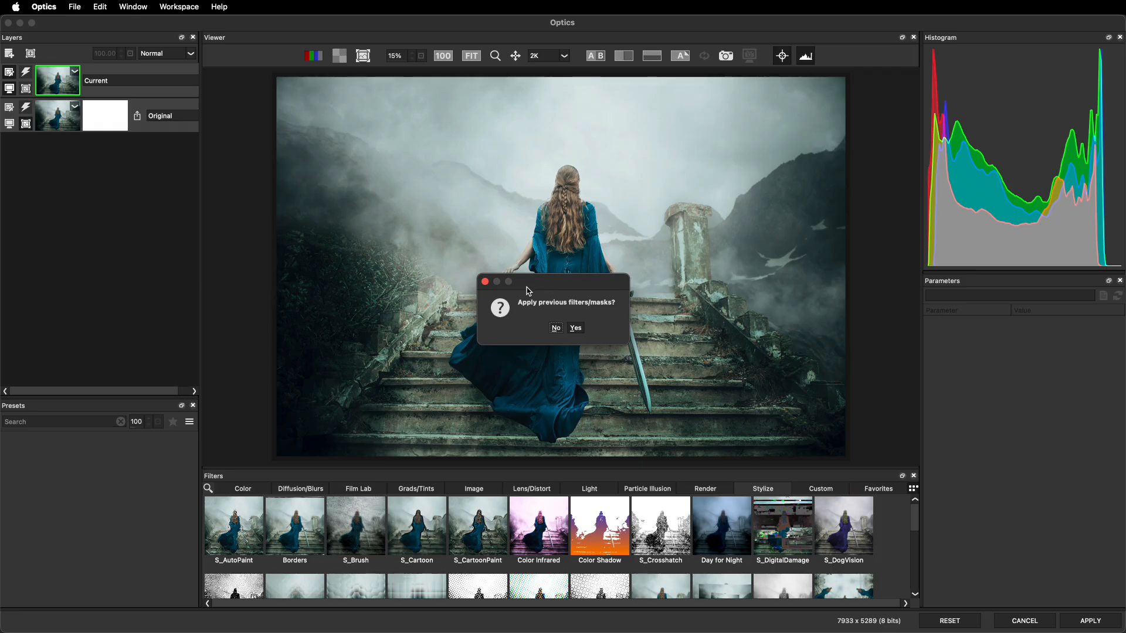
{"action": "mouse_move", "coordinate": [573, 313]}
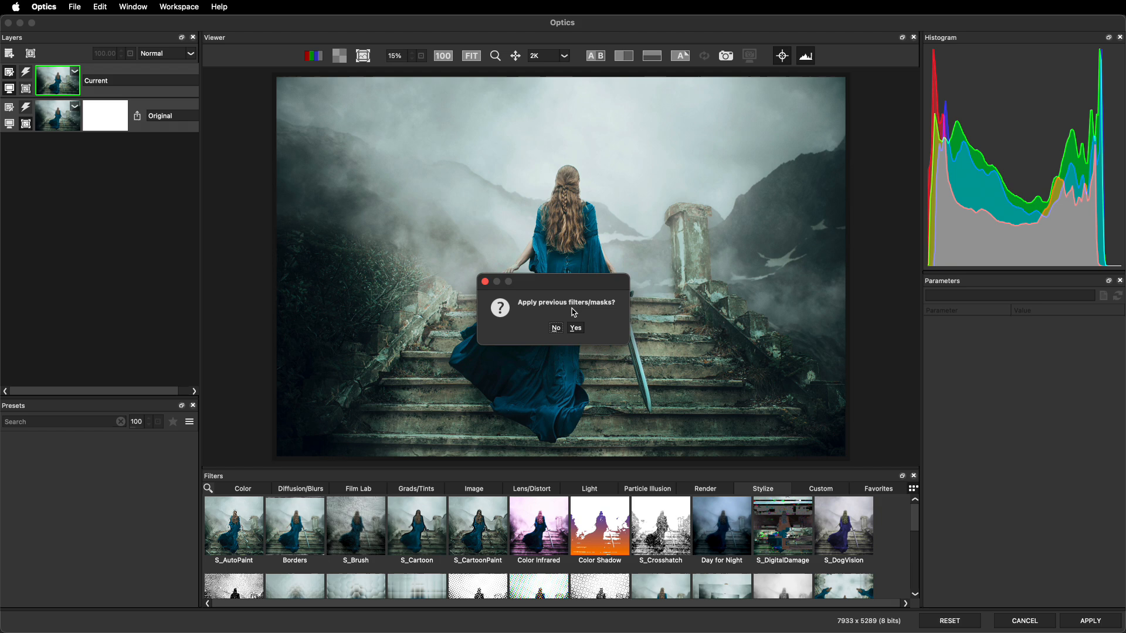
{"action": "mouse_move", "coordinate": [545, 328]}
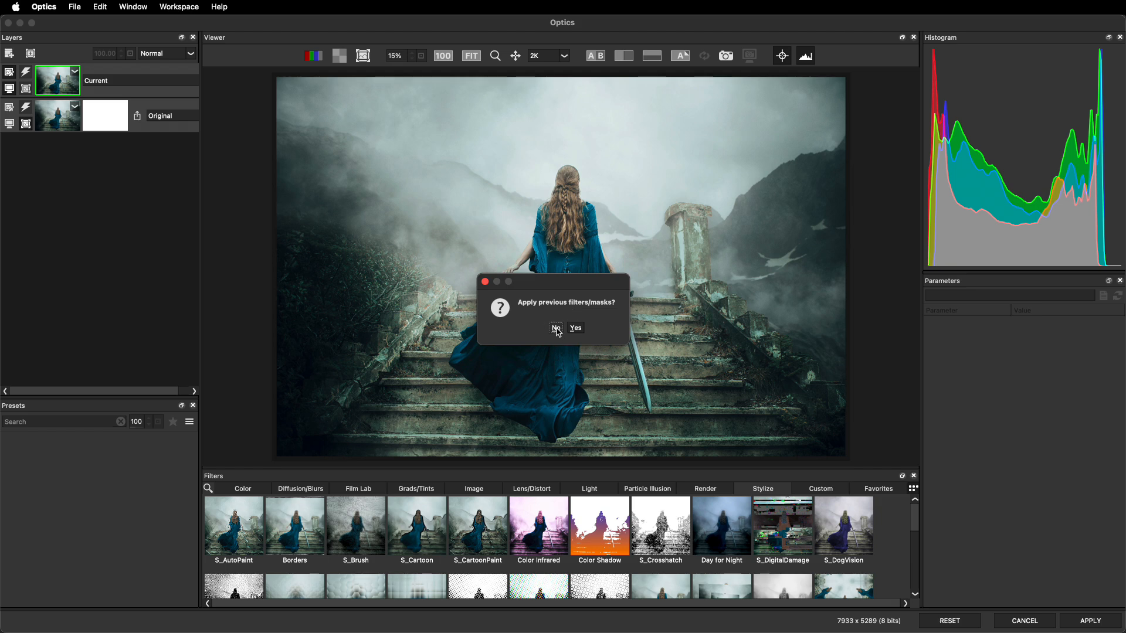
{"action": "left_click", "coordinate": [556, 329]}
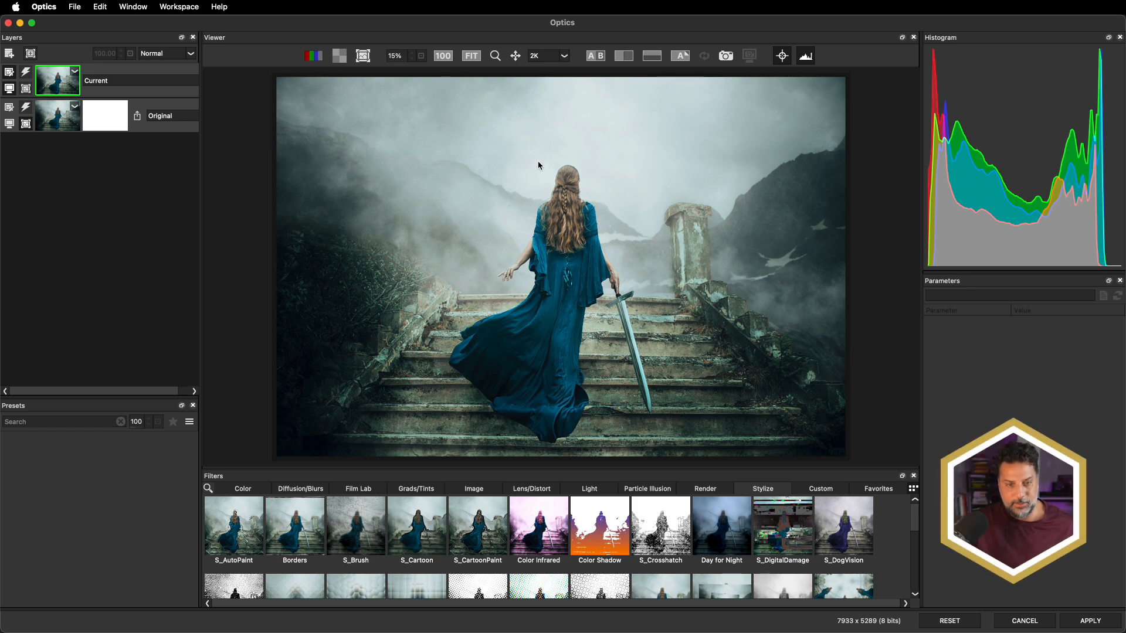
{"action": "mouse_move", "coordinate": [554, 141]}
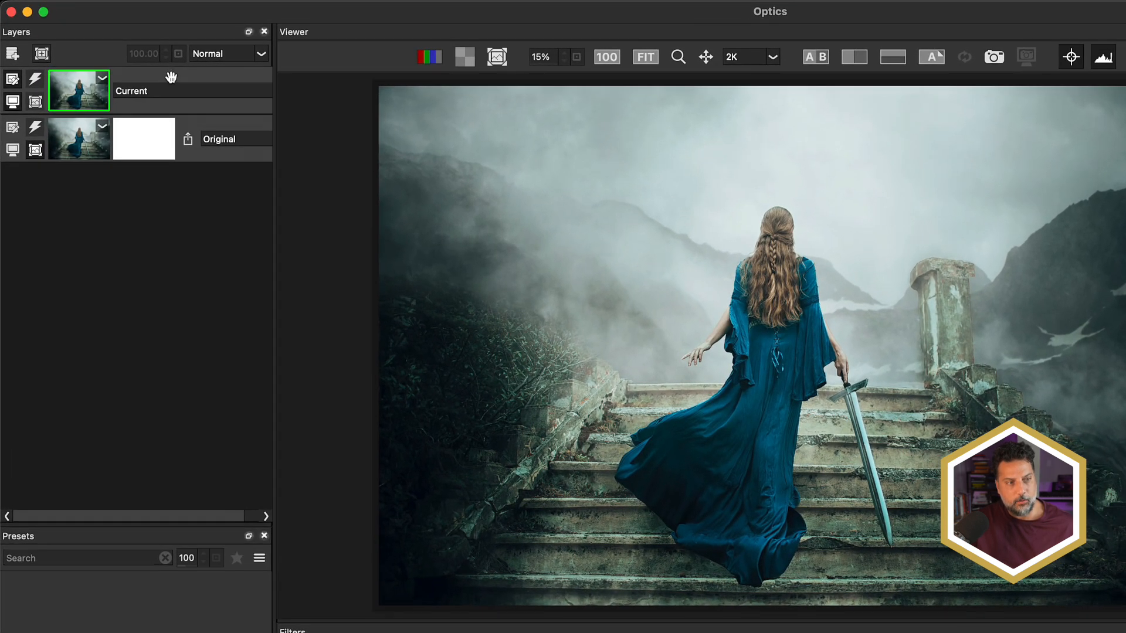
{"action": "mouse_move", "coordinate": [58, 70]}
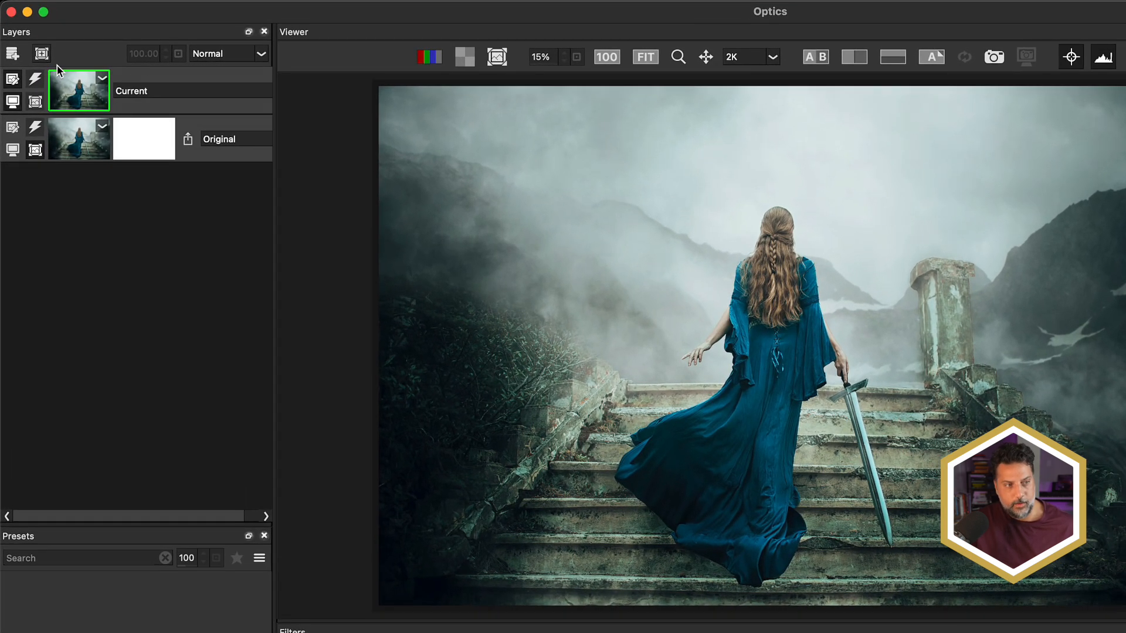
Step: Add a Selection mask to the Current layer with the channel kept on Luminance
{"action": "left_click", "coordinate": [41, 53]}
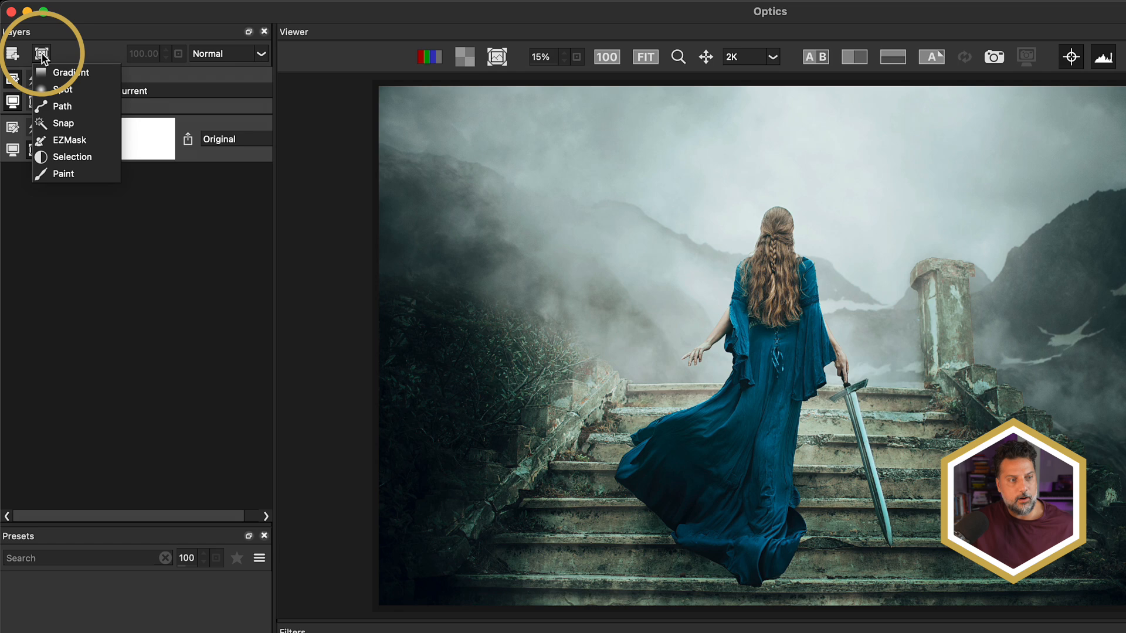
{"action": "mouse_move", "coordinate": [99, 148]}
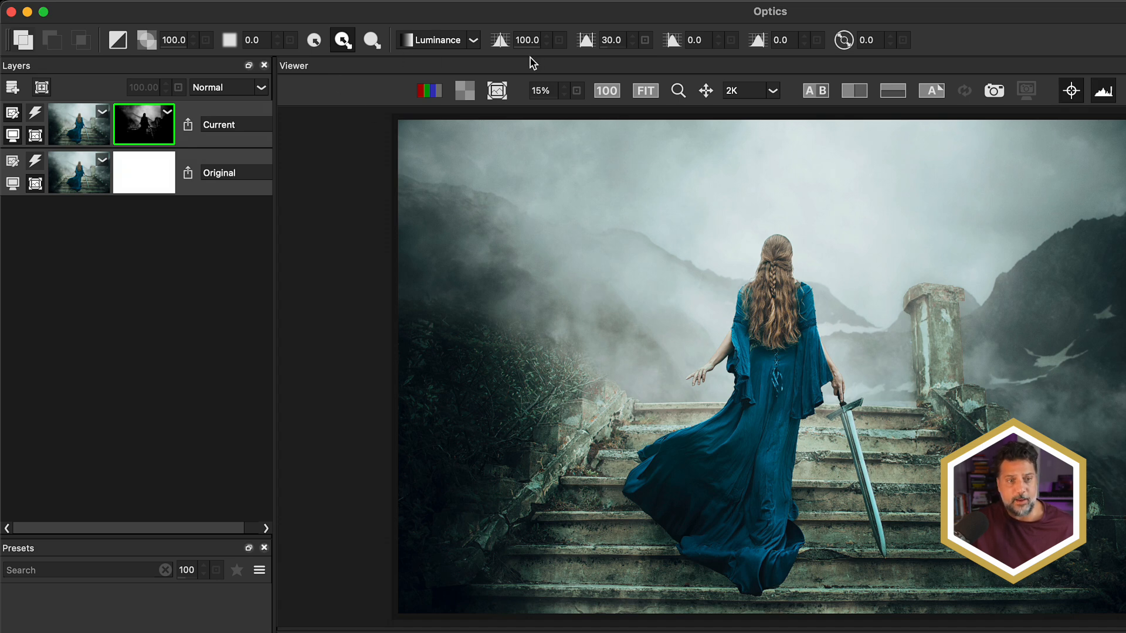
{"action": "left_click", "coordinate": [436, 40]}
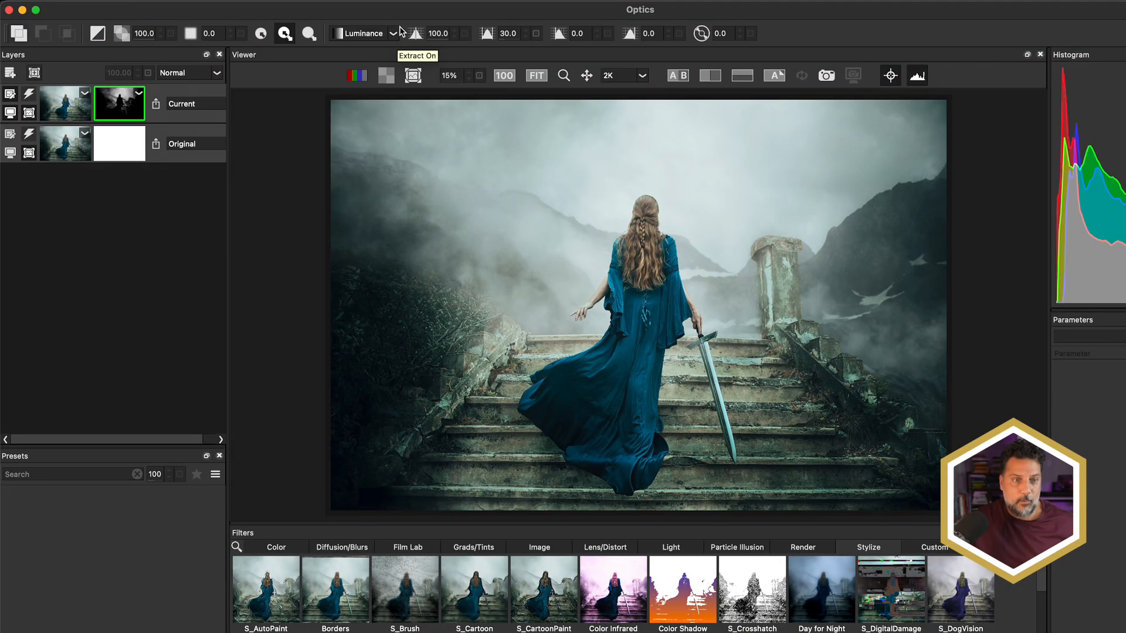
{"action": "left_click", "coordinate": [391, 33]}
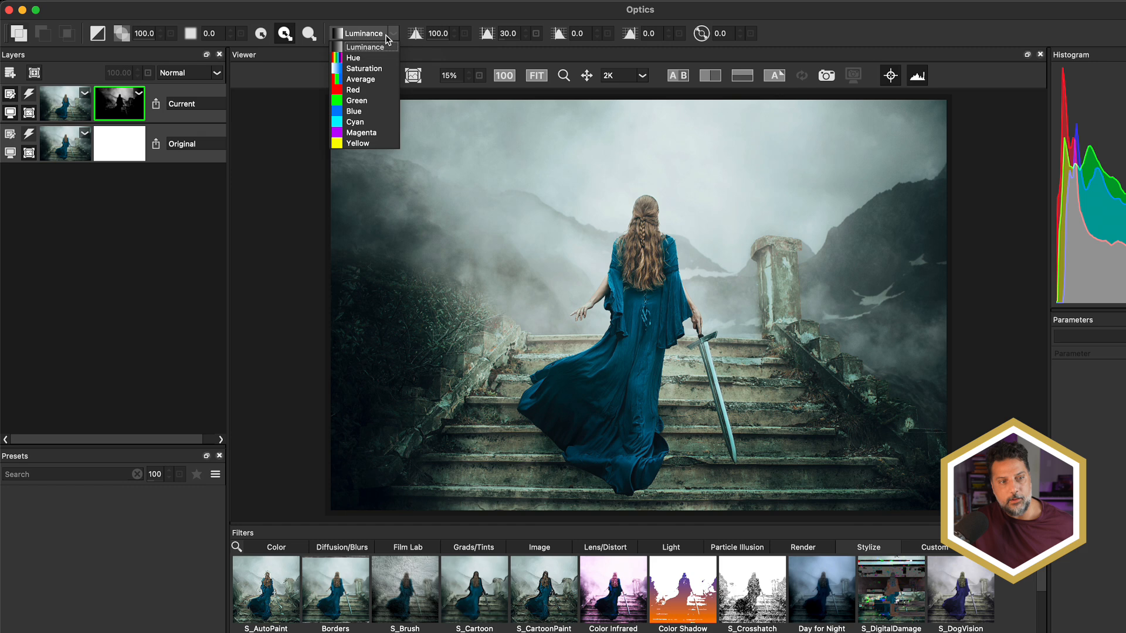
{"action": "mouse_move", "coordinate": [378, 154]}
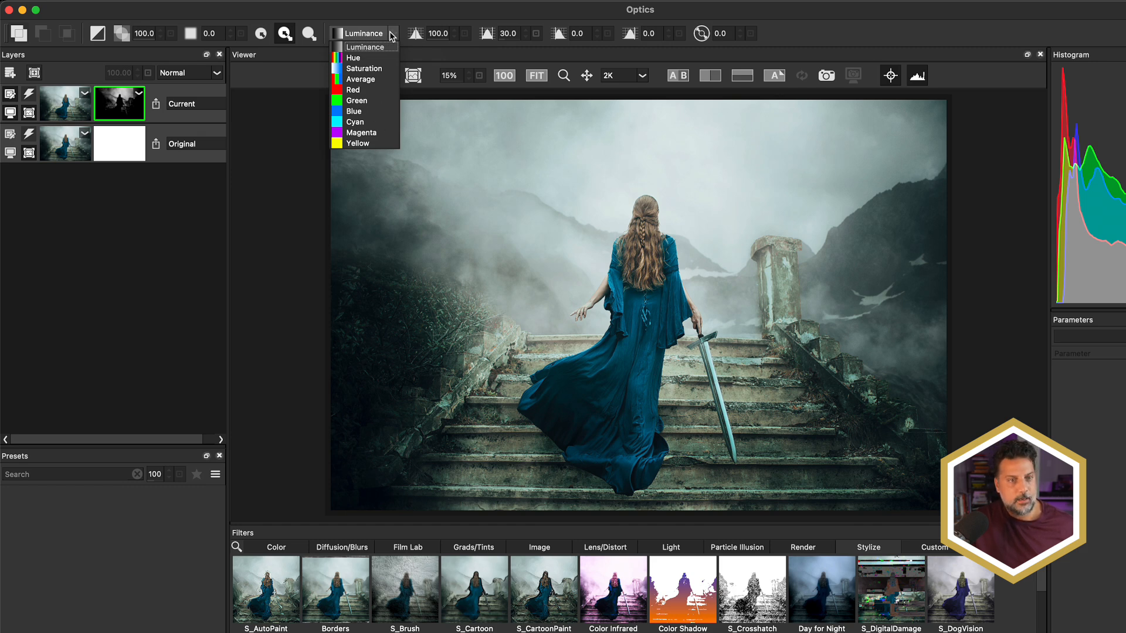
{"action": "left_click", "coordinate": [363, 46]}
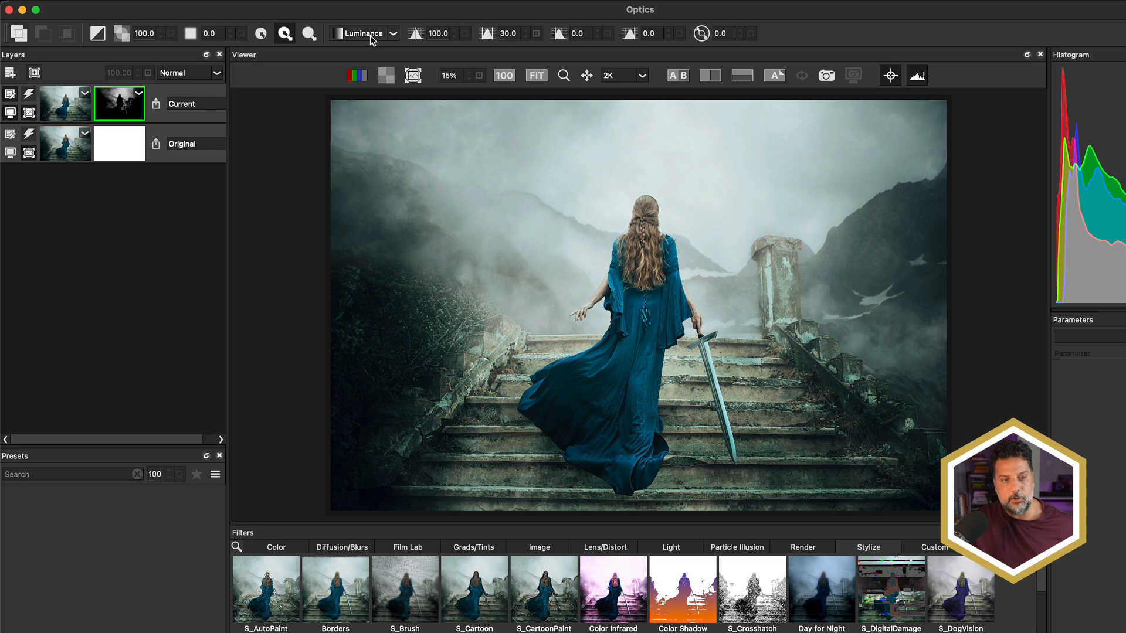
{"action": "mouse_move", "coordinate": [119, 104]}
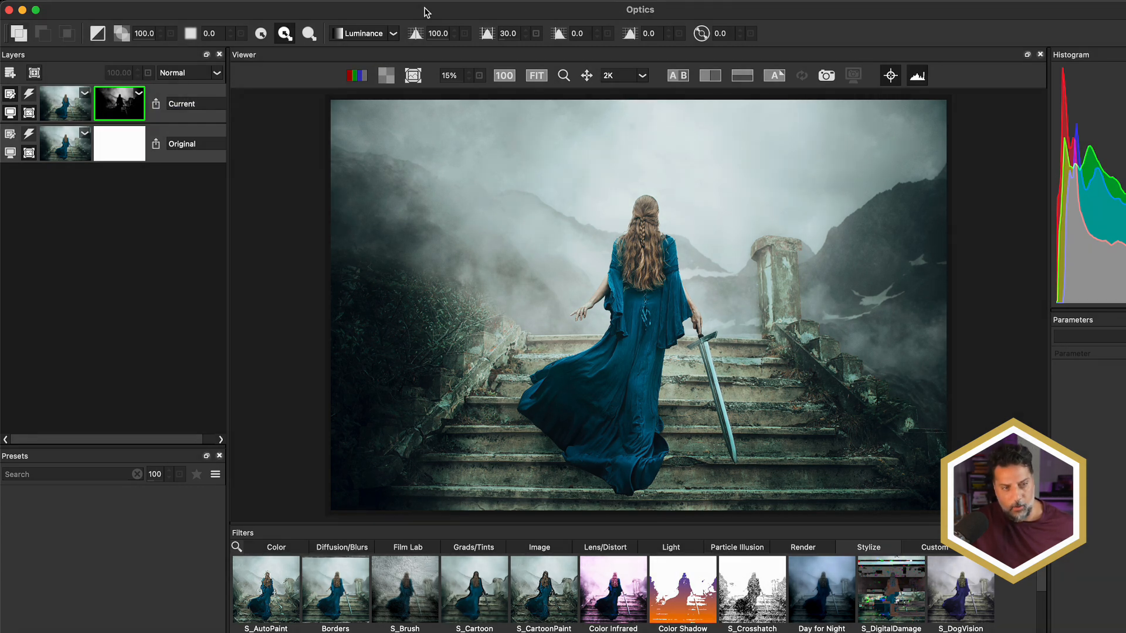
{"action": "mouse_move", "coordinate": [414, 75]}
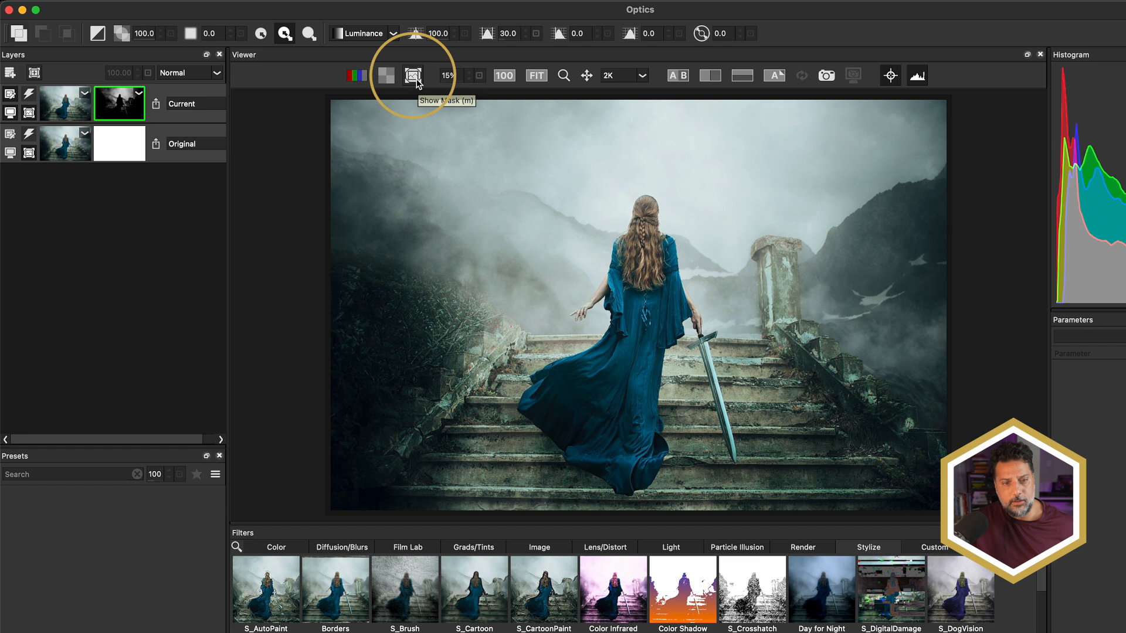
Step: Show the mask and lower the first luminance threshold from 100 to about 6
{"action": "left_click", "coordinate": [412, 75]}
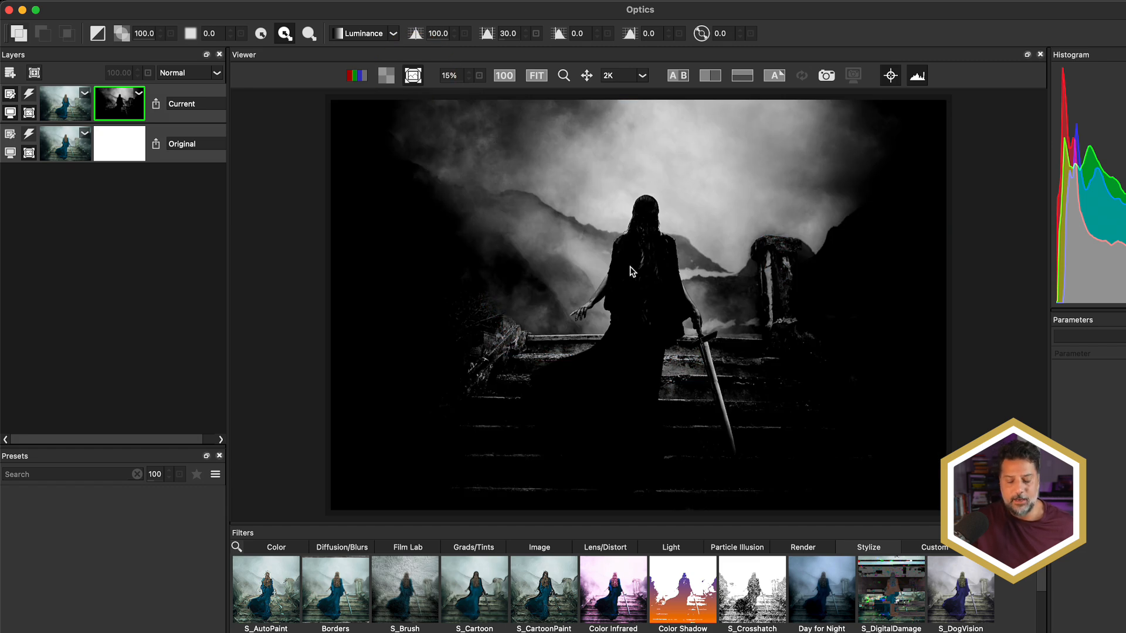
{"action": "mouse_move", "coordinate": [670, 173]}
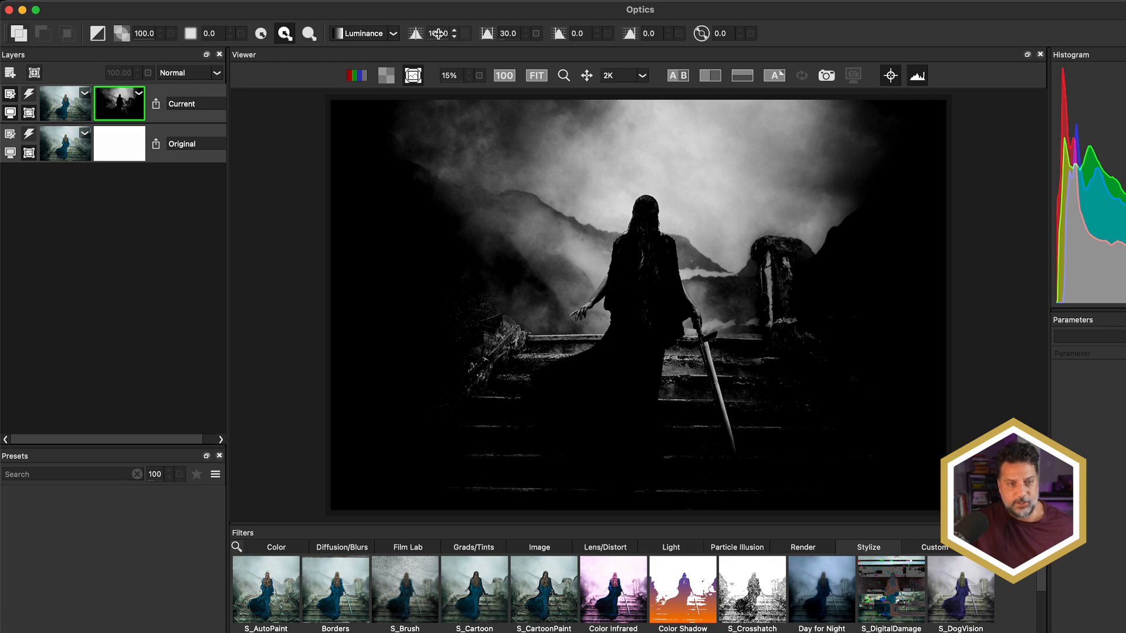
{"action": "left_click", "coordinate": [439, 33]}
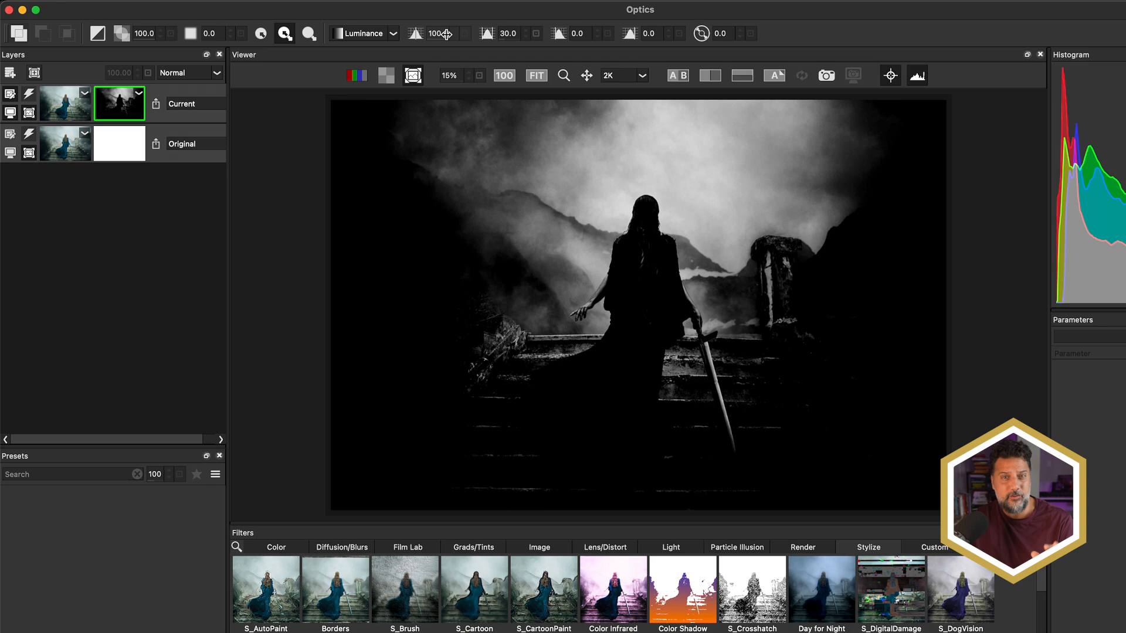
{"action": "left_click_drag", "start_coordinate": [431, 33], "coordinate": [424, 33]}
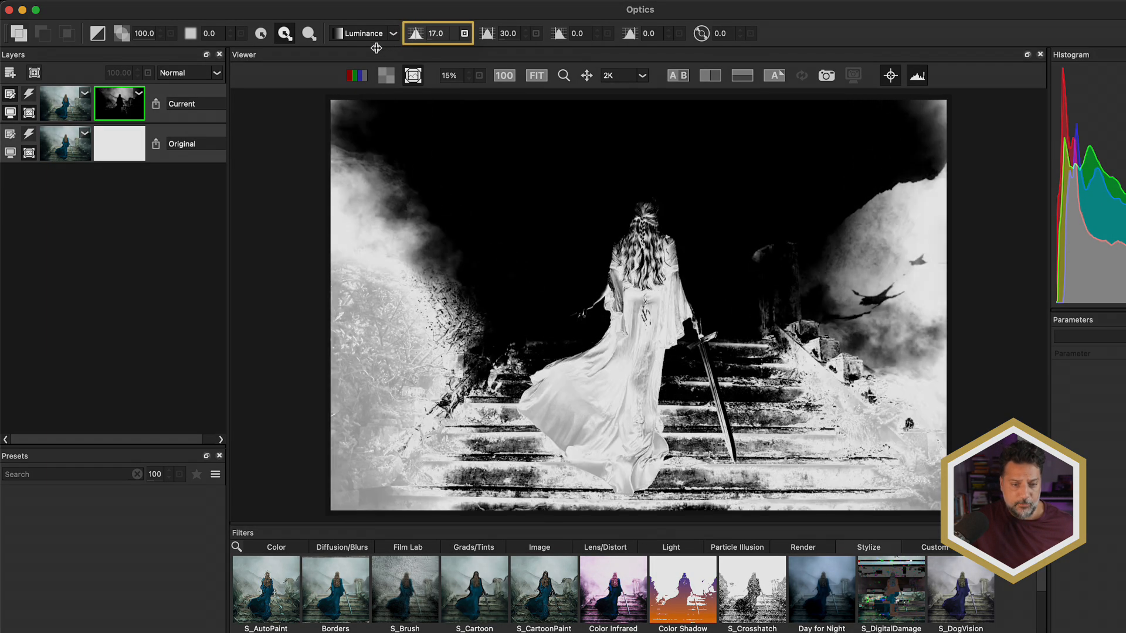
{"action": "left_click_drag", "start_coordinate": [434, 33], "coordinate": [434, 33]}
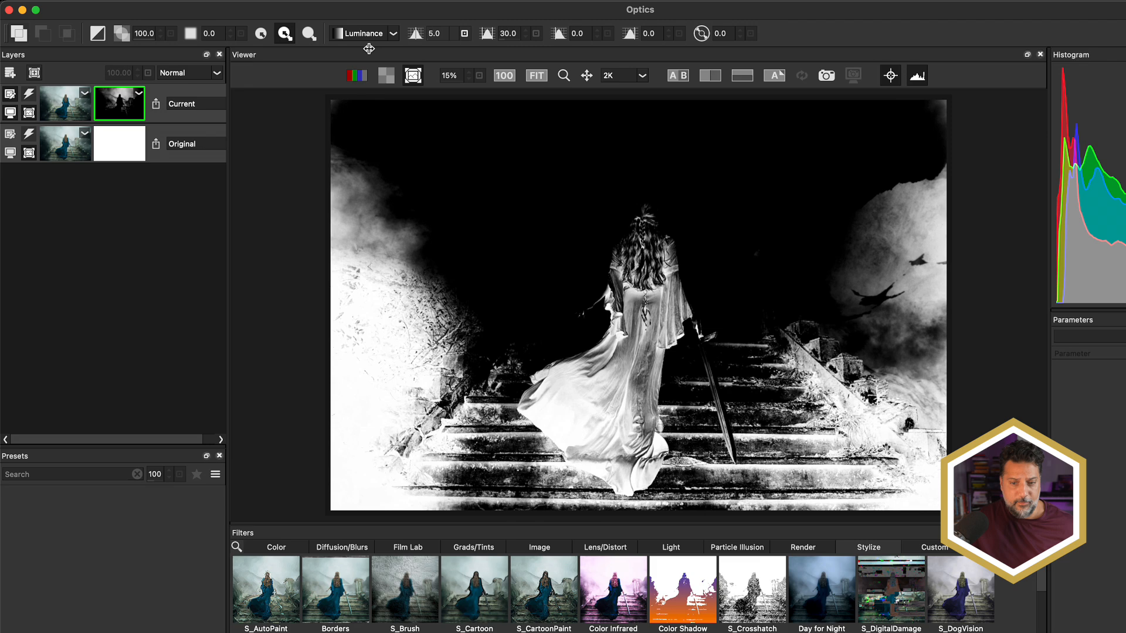
{"action": "left_click", "coordinate": [465, 29]}
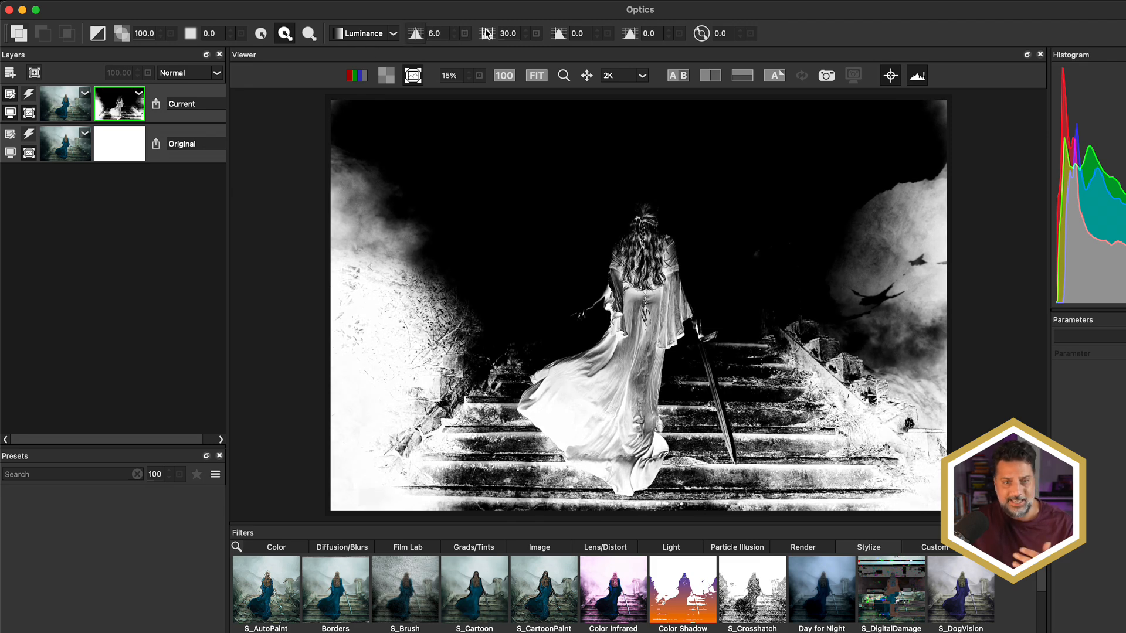
Step: Retune the luminance values to 100, 13, 0, 52, isolating the bright mist behind her head
{"action": "left_click", "coordinate": [678, 75]}
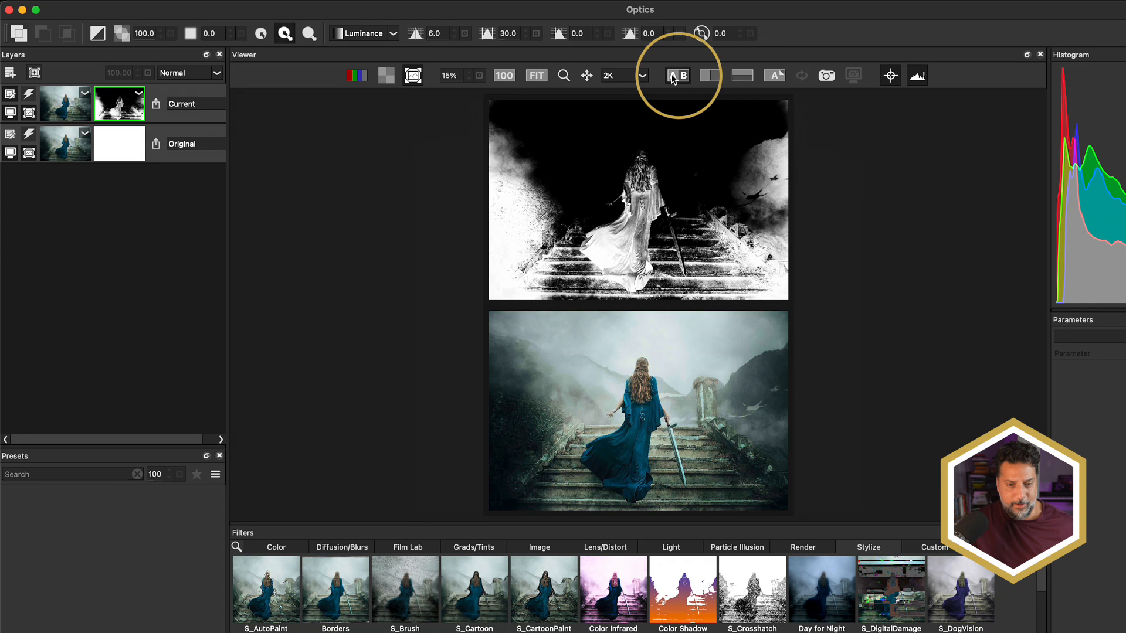
{"action": "left_click", "coordinate": [677, 75]}
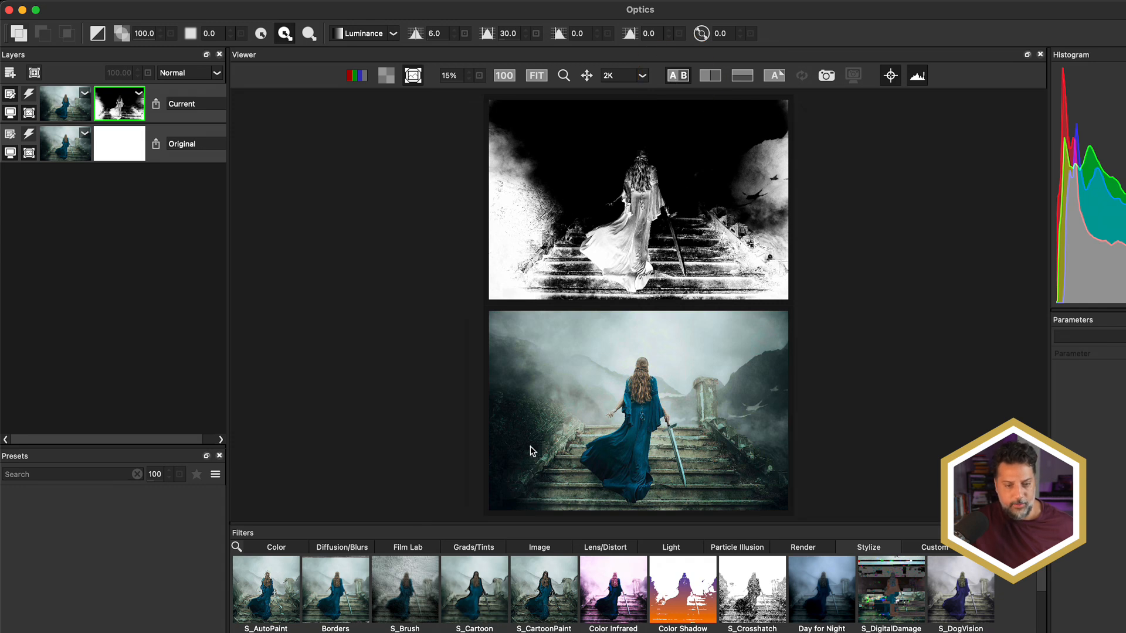
{"action": "mouse_move", "coordinate": [494, 450]}
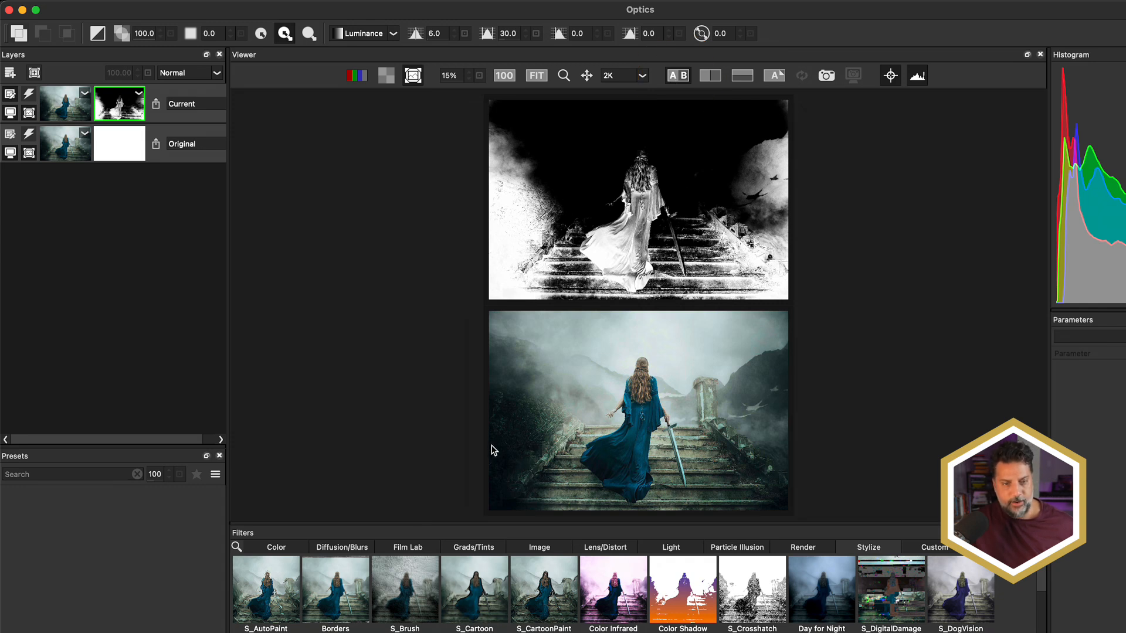
{"action": "mouse_move", "coordinate": [469, 317]}
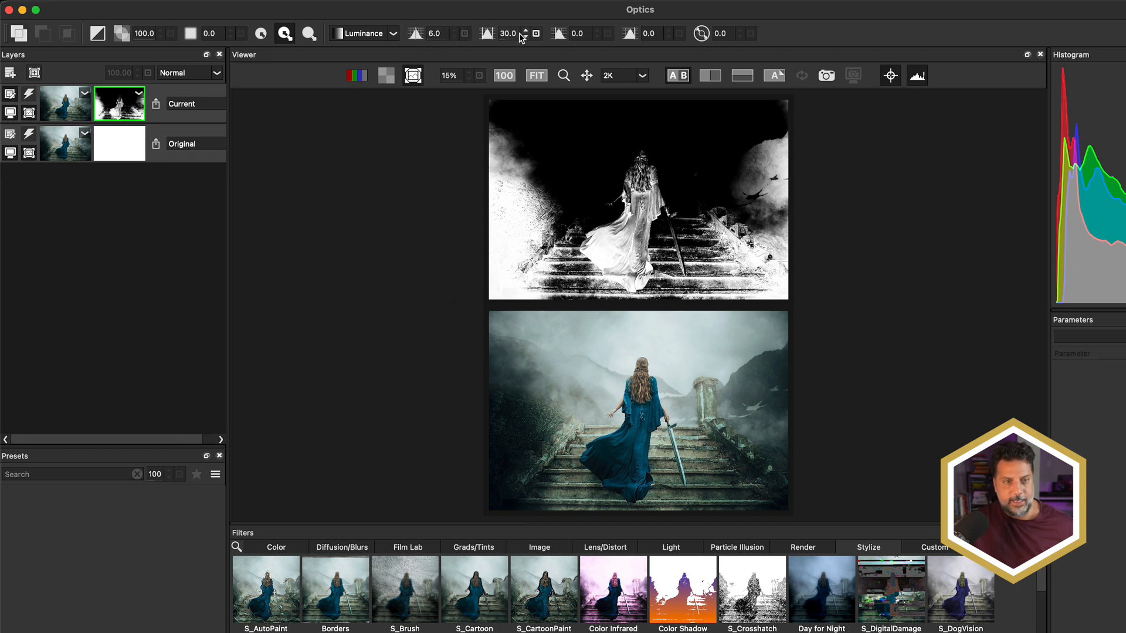
{"action": "mouse_move", "coordinate": [504, 39]}
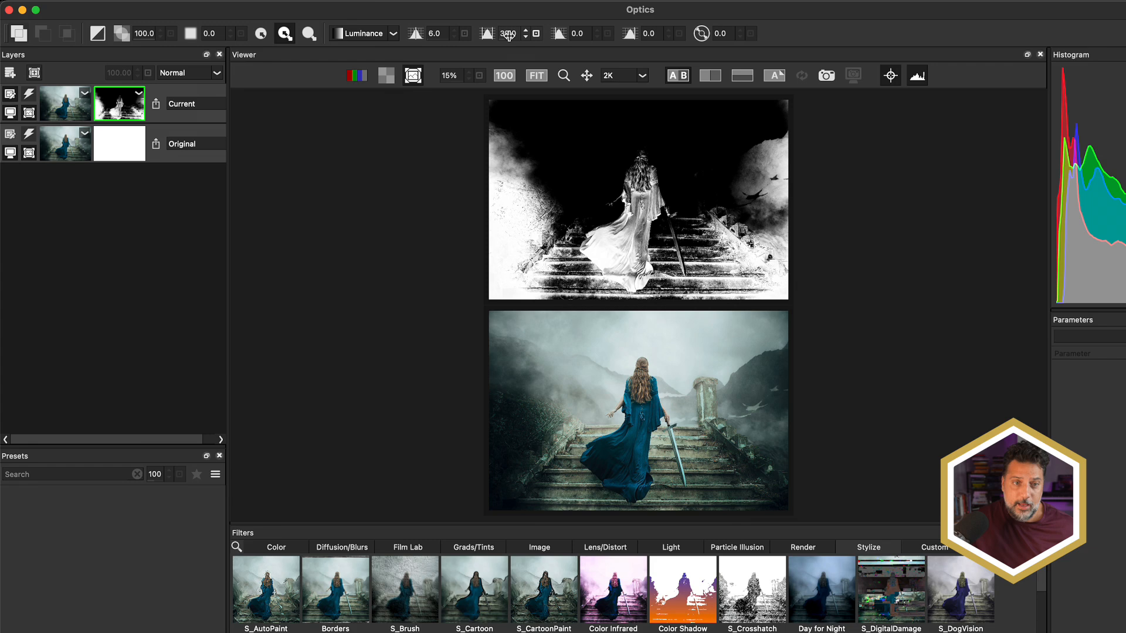
{"action": "left_click_drag", "start_coordinate": [509, 33], "coordinate": [495, 33]}
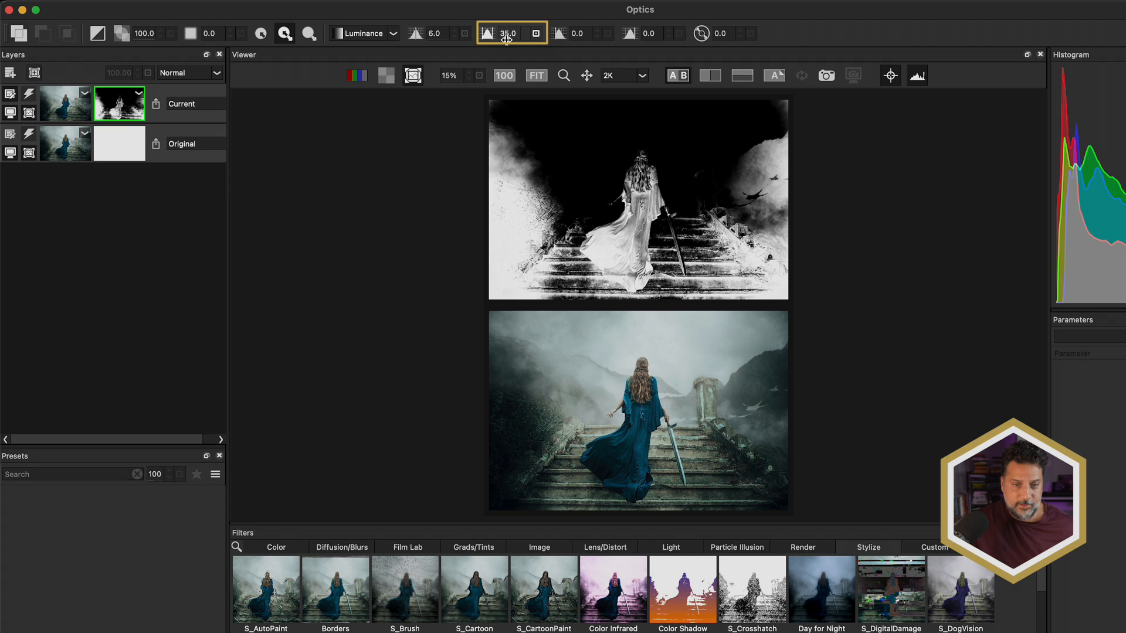
{"action": "left_click_drag", "start_coordinate": [509, 32], "coordinate": [500, 33]}
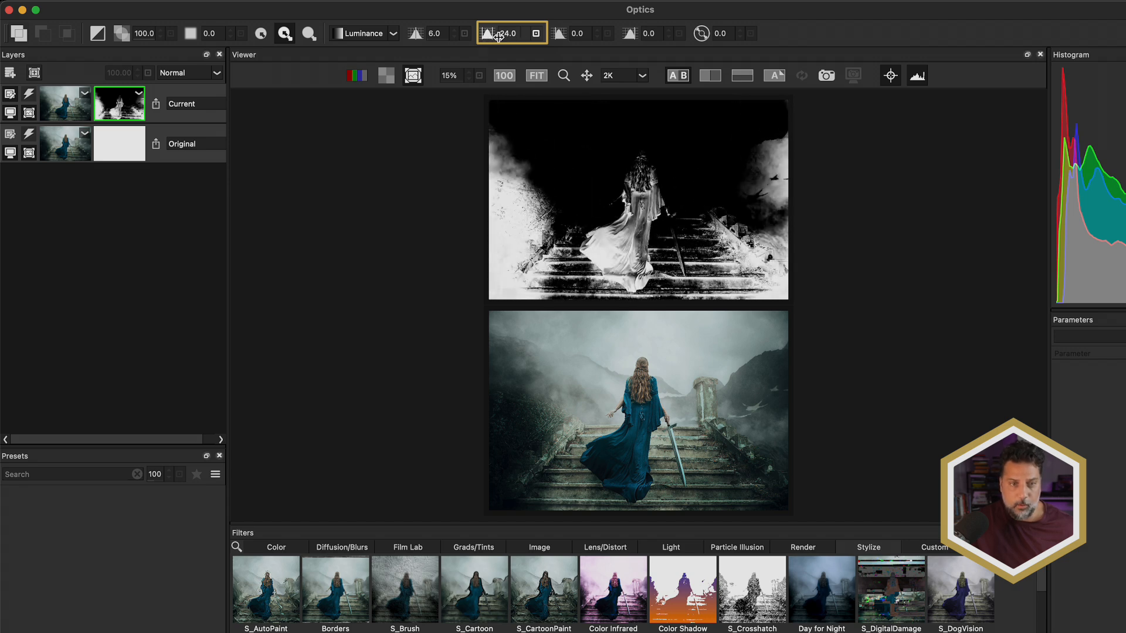
{"action": "left_click_drag", "start_coordinate": [505, 33], "coordinate": [527, 36]}
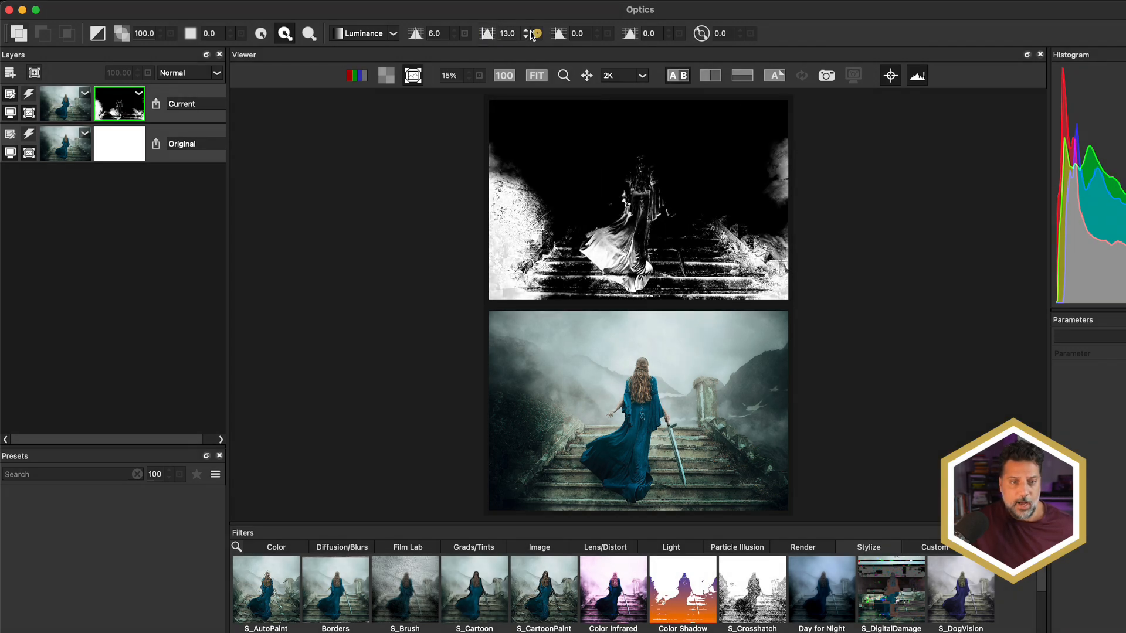
{"action": "left_click", "coordinate": [526, 33]}
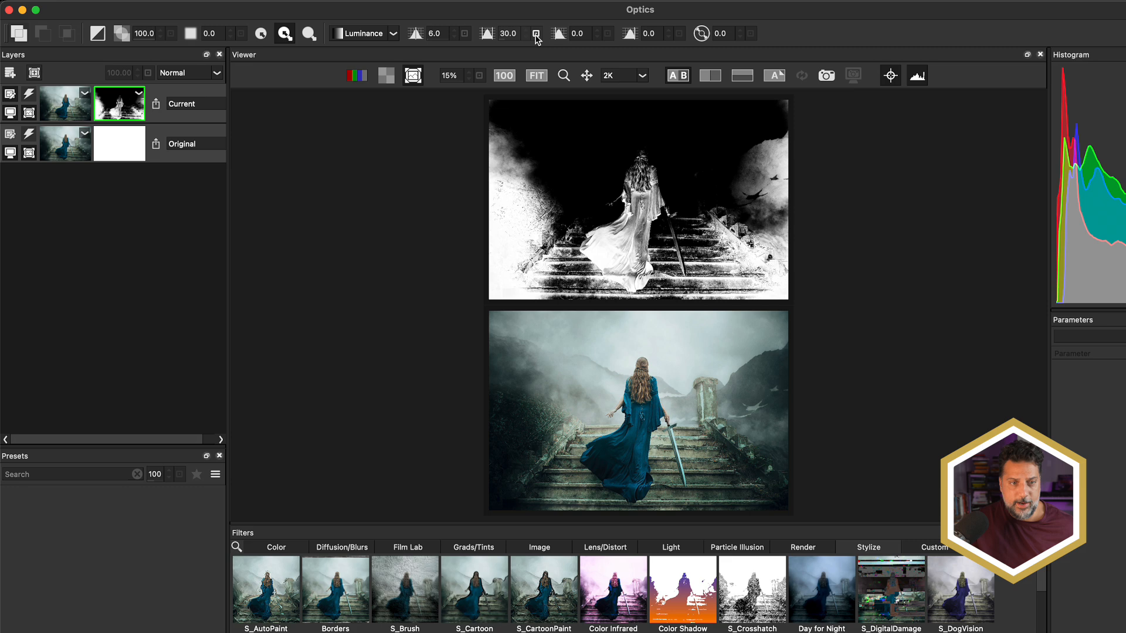
{"action": "left_click_drag", "start_coordinate": [434, 33], "coordinate": [488, 33]}
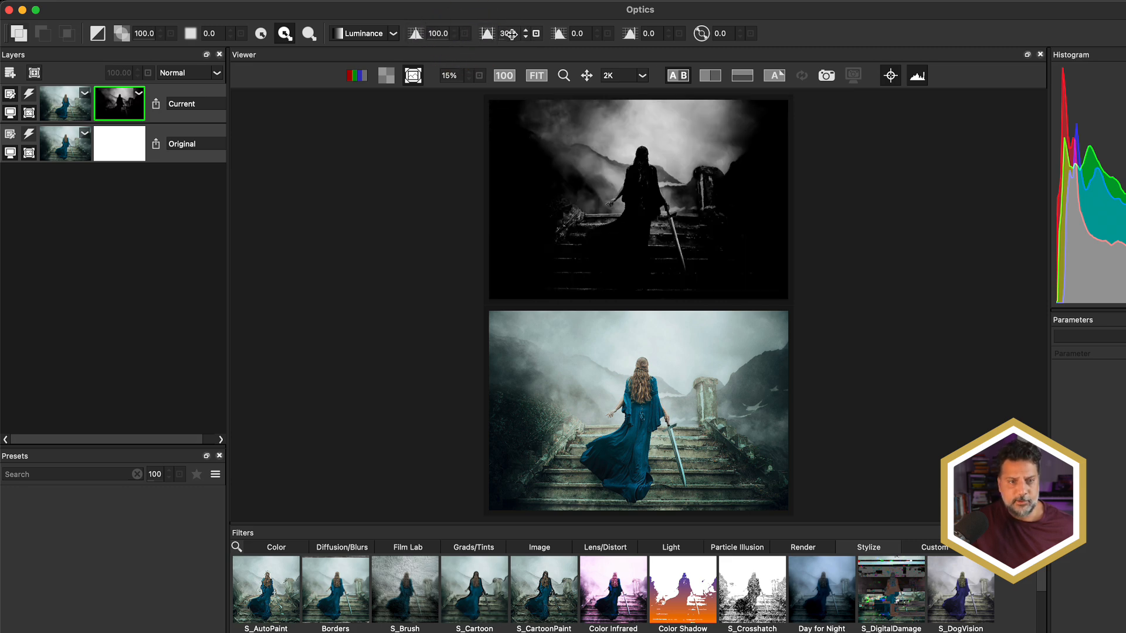
{"action": "left_click_drag", "start_coordinate": [509, 33], "coordinate": [491, 33]}
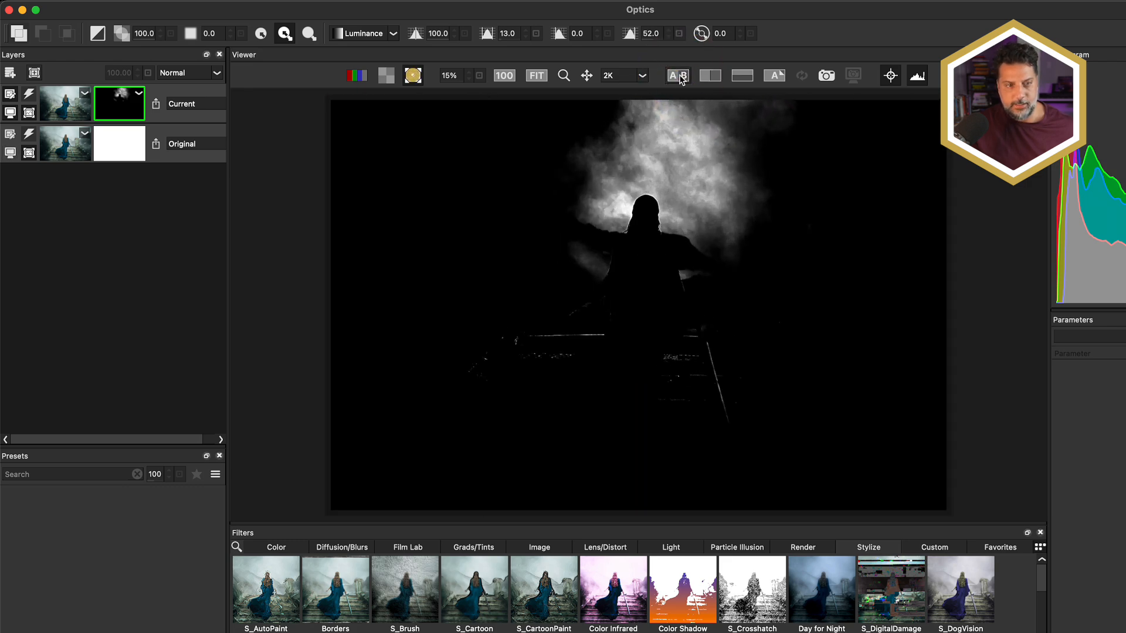
Step: Turn off the mask preview and show the Render filter category
{"action": "left_click", "coordinate": [414, 76]}
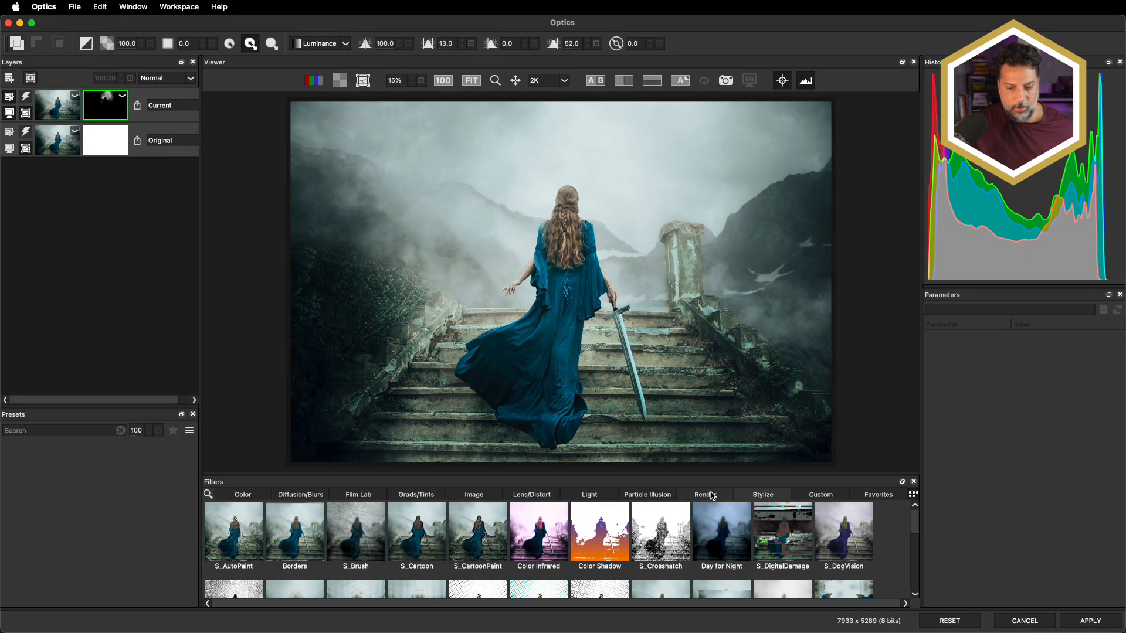
{"action": "left_click", "coordinate": [704, 494]}
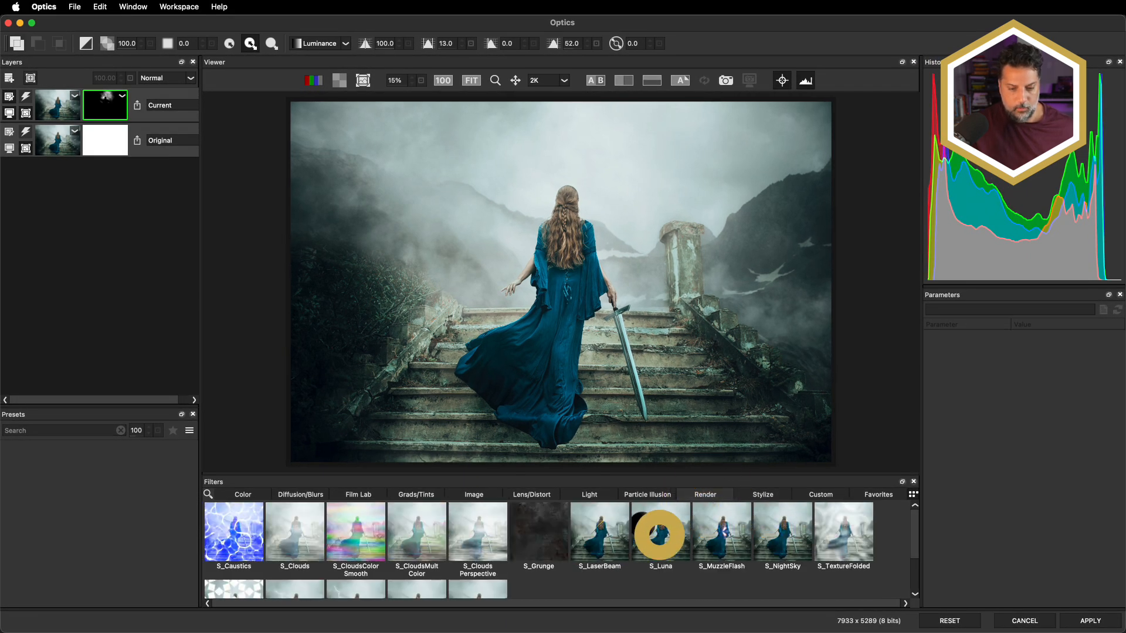
Step: Apply the S_Luna filter with its Full Moon preset
{"action": "left_click", "coordinate": [660, 532]}
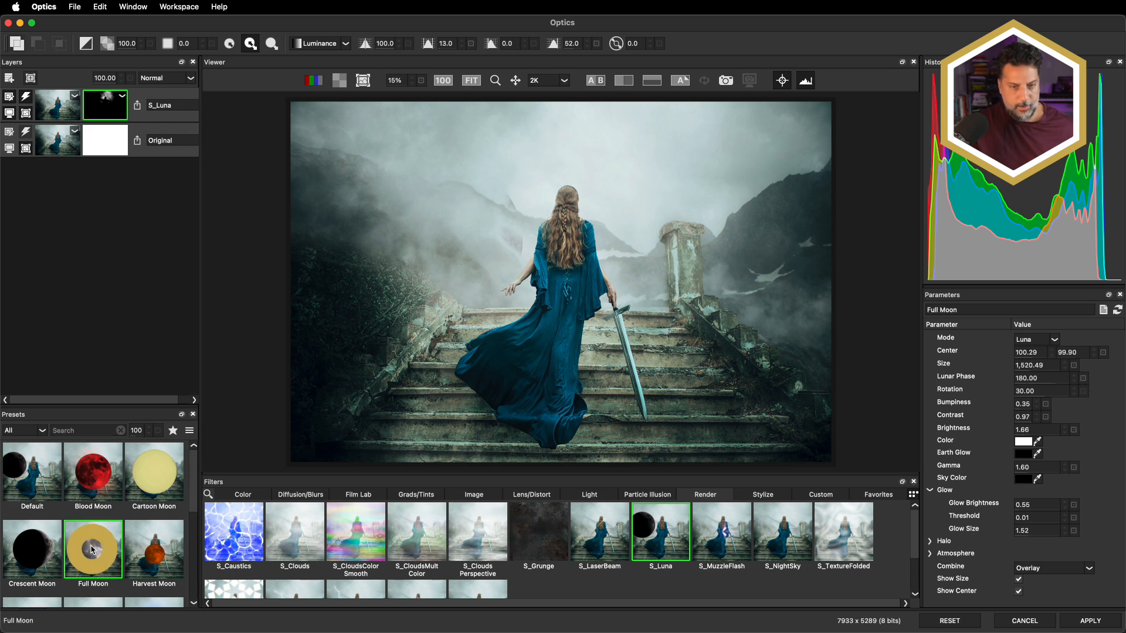
{"action": "left_click", "coordinate": [93, 550]}
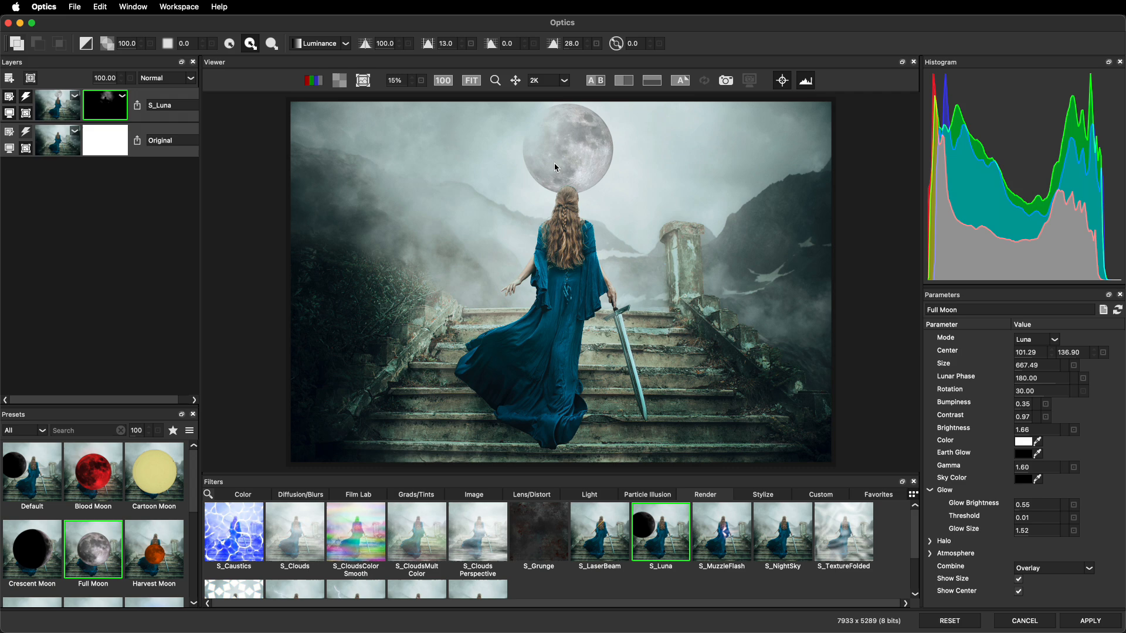
{"action": "mouse_move", "coordinate": [544, 151]}
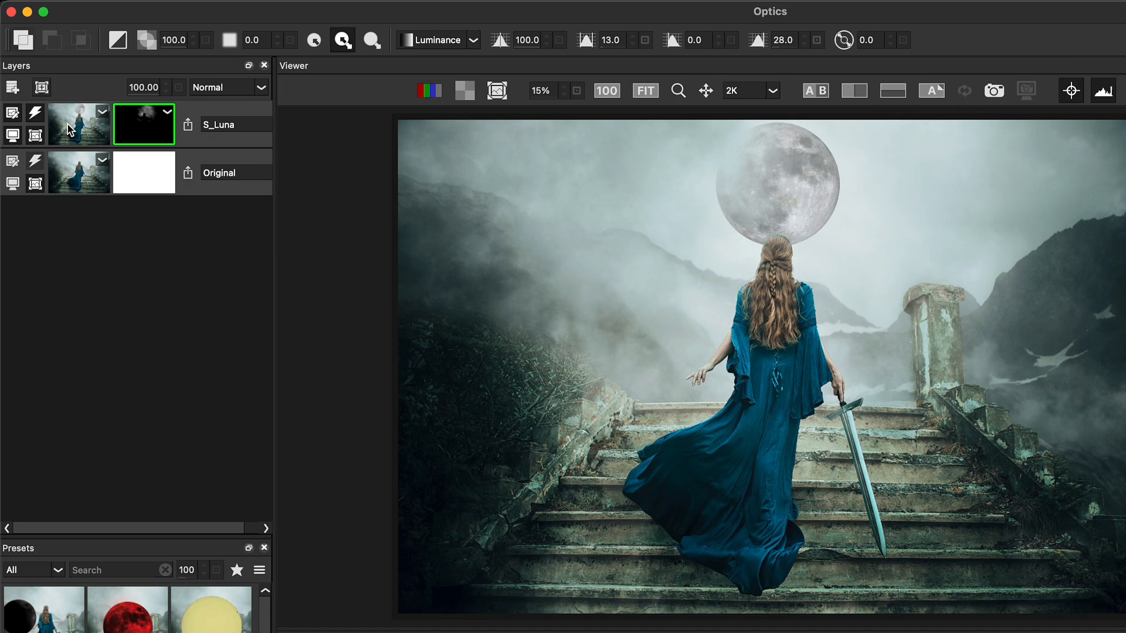
Step: Duplicate the S_Luna layer from its layer options dropdown
{"action": "left_click", "coordinate": [104, 112]}
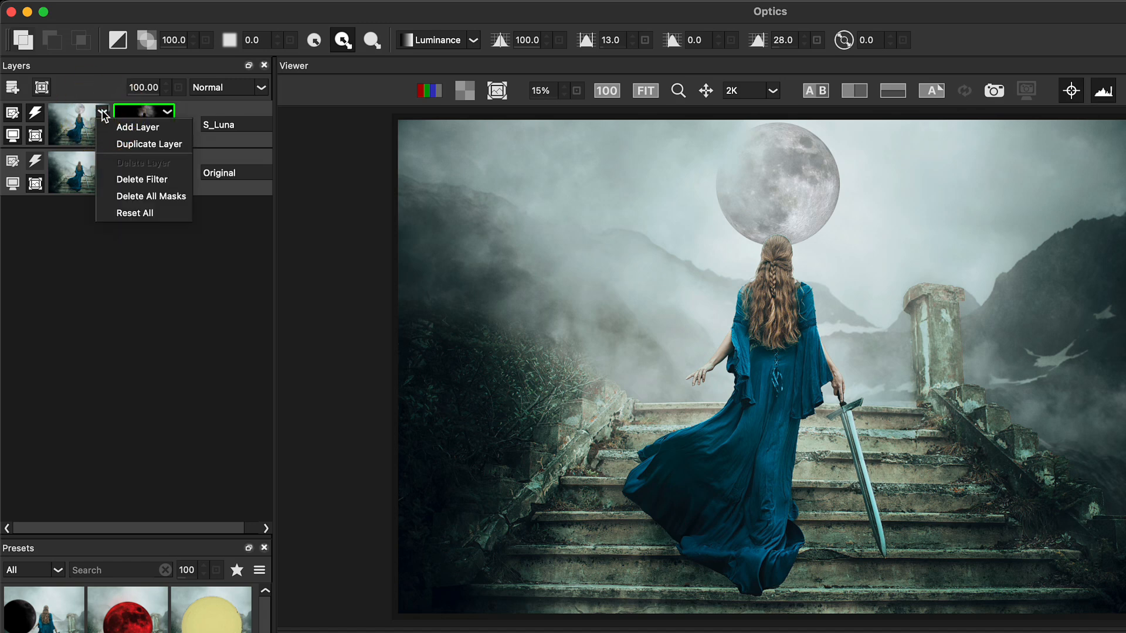
{"action": "mouse_move", "coordinate": [119, 148]}
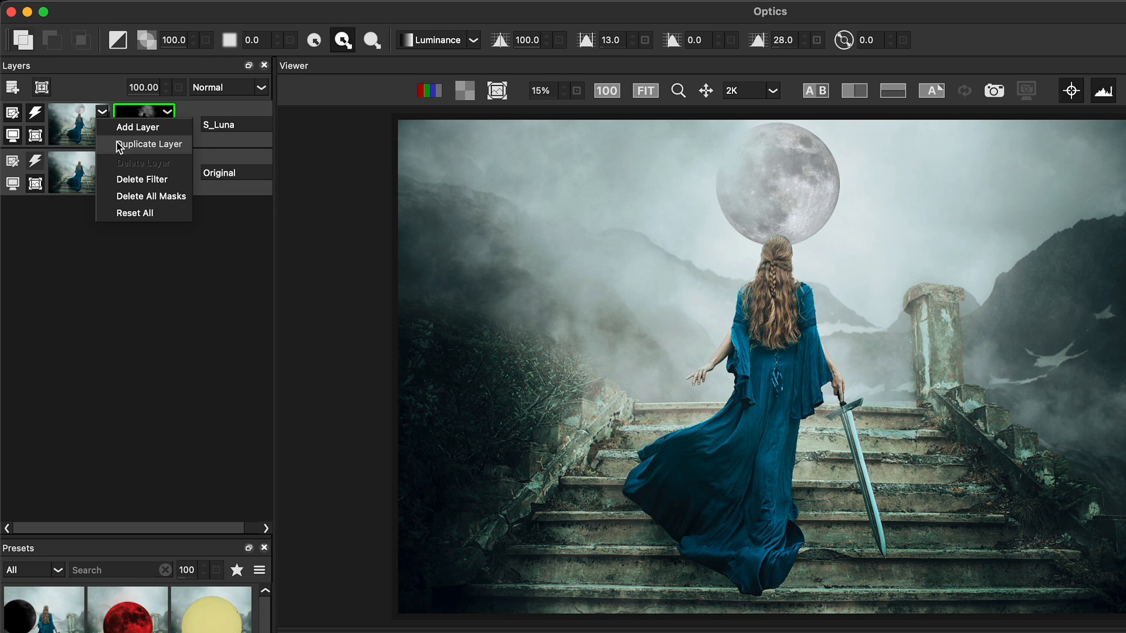
{"action": "left_click", "coordinate": [138, 144]}
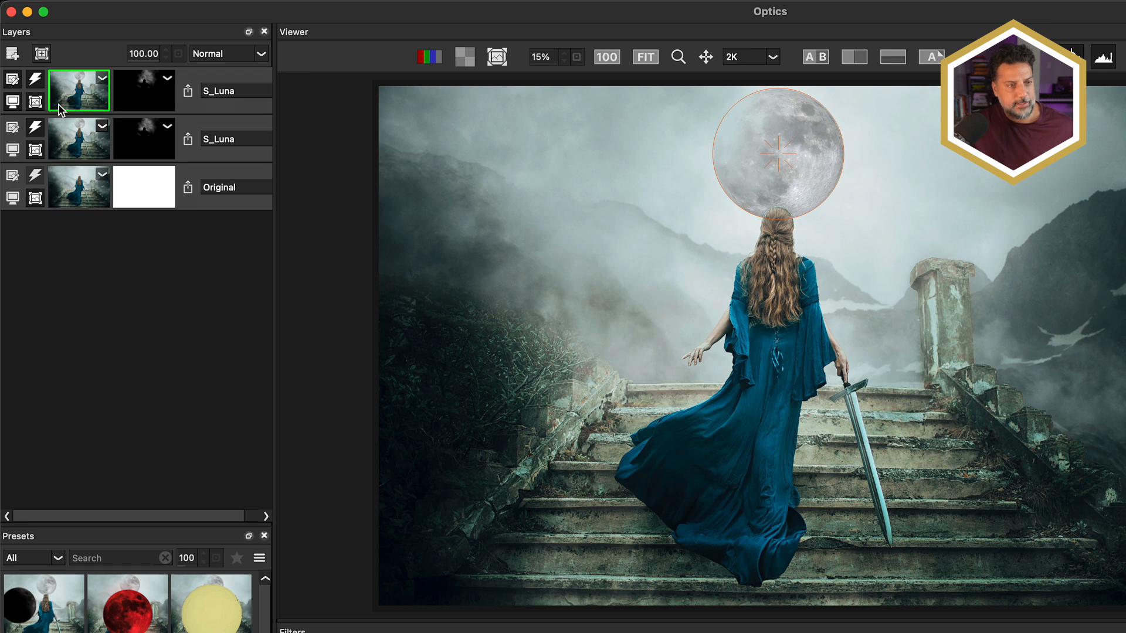
{"action": "mouse_move", "coordinate": [146, 90]}
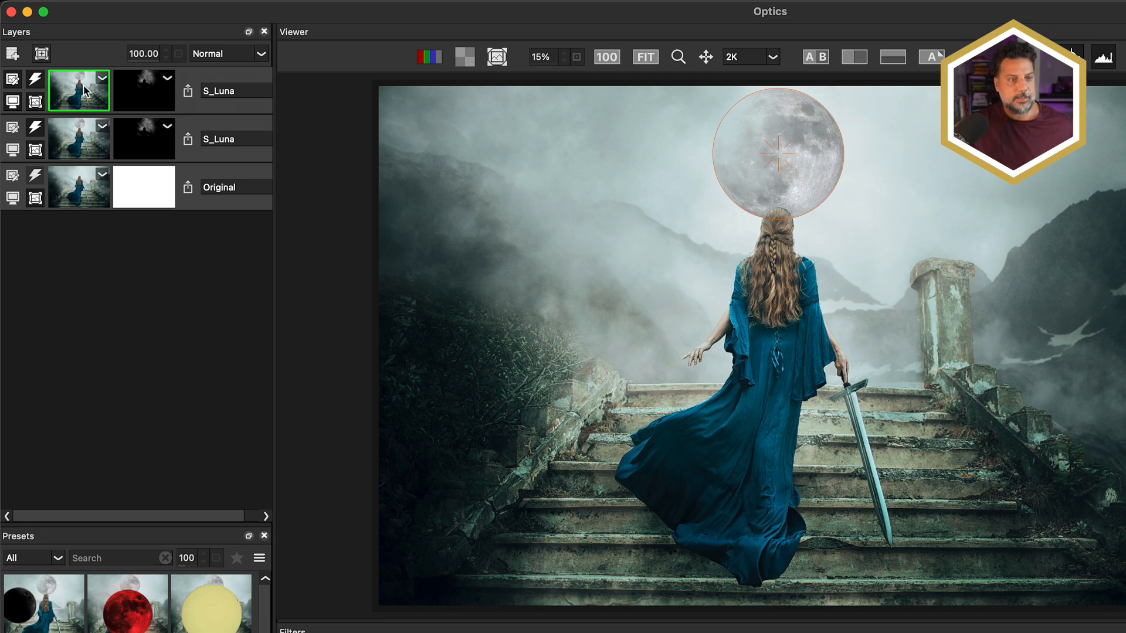
{"action": "mouse_move", "coordinate": [57, 101]}
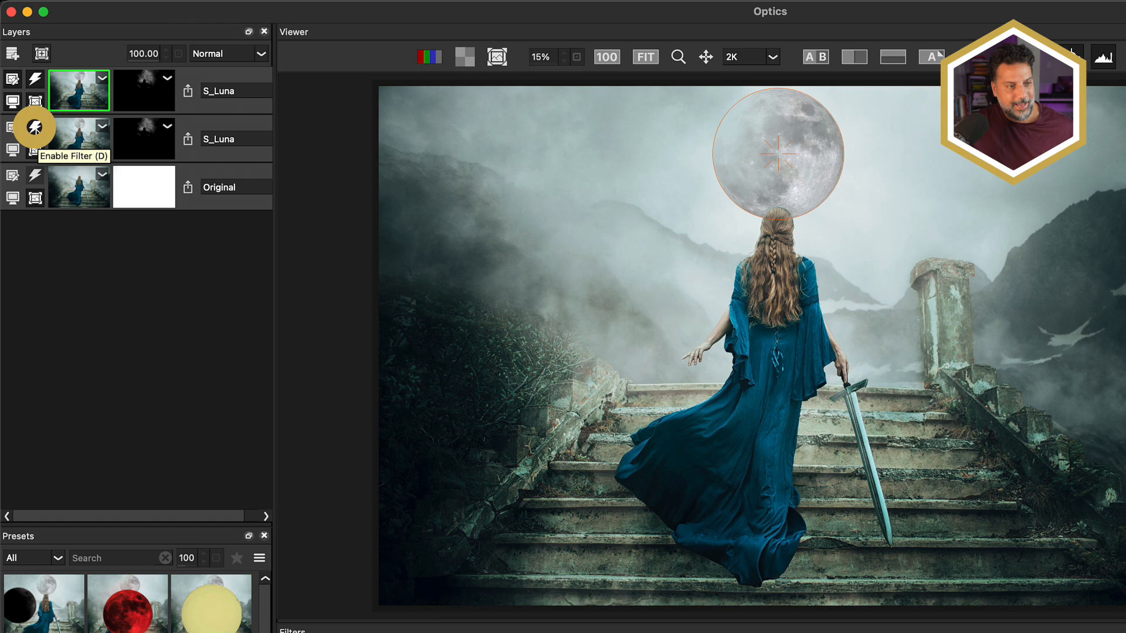
Step: Disable the lower S_Luna layer, apply S_FilmEffect's Red Contrast preset, and view its mask
{"action": "left_click", "coordinate": [35, 127]}
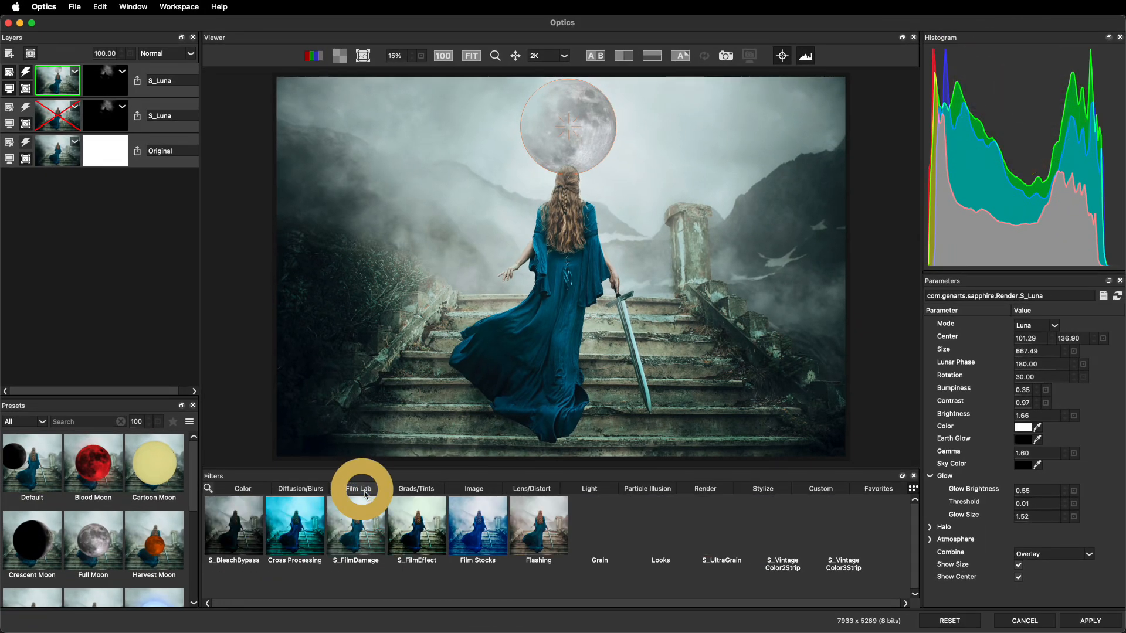
{"action": "left_click", "coordinate": [416, 525]}
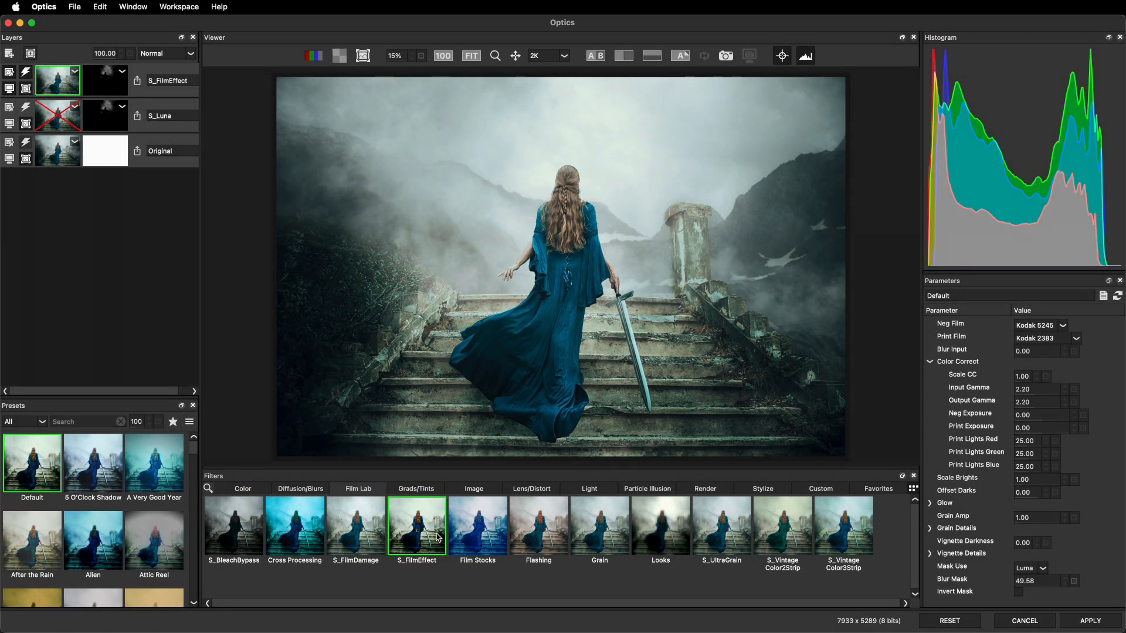
{"action": "scroll", "scroll_direction": "down", "scroll_amount": 3}
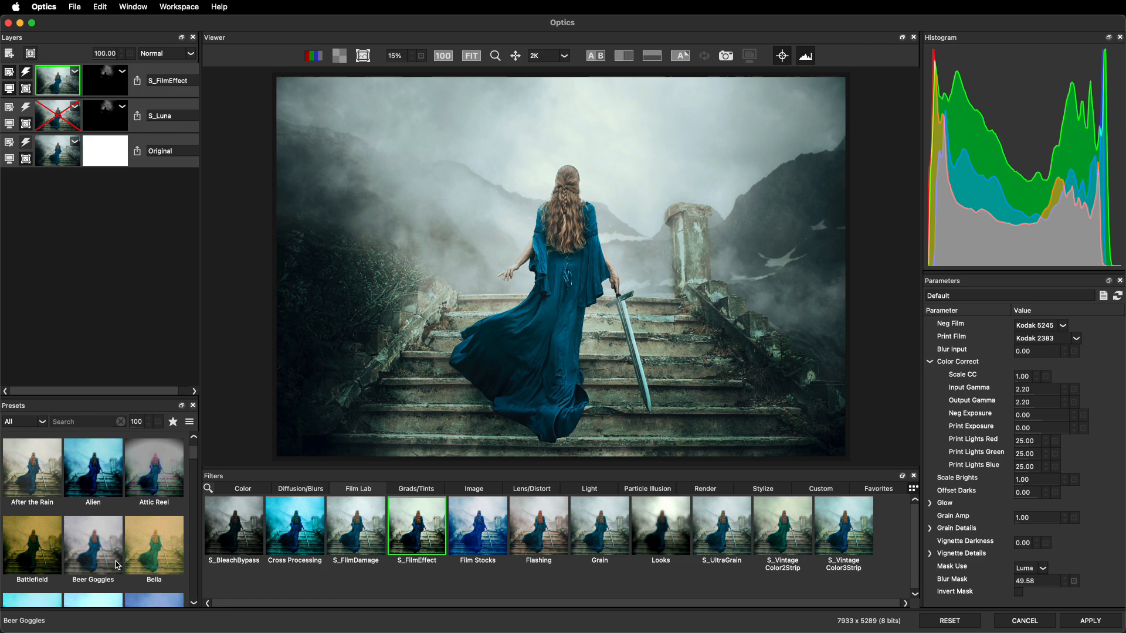
{"action": "scroll", "scroll_direction": "down", "scroll_amount": 3}
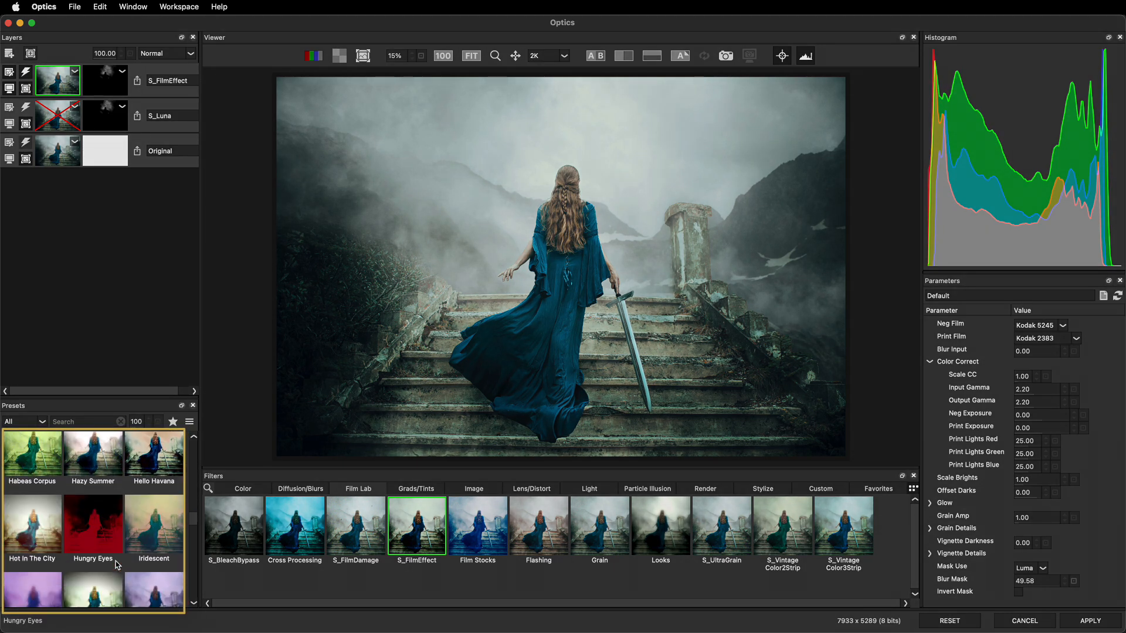
{"action": "scroll", "scroll_direction": "down", "scroll_amount": 3}
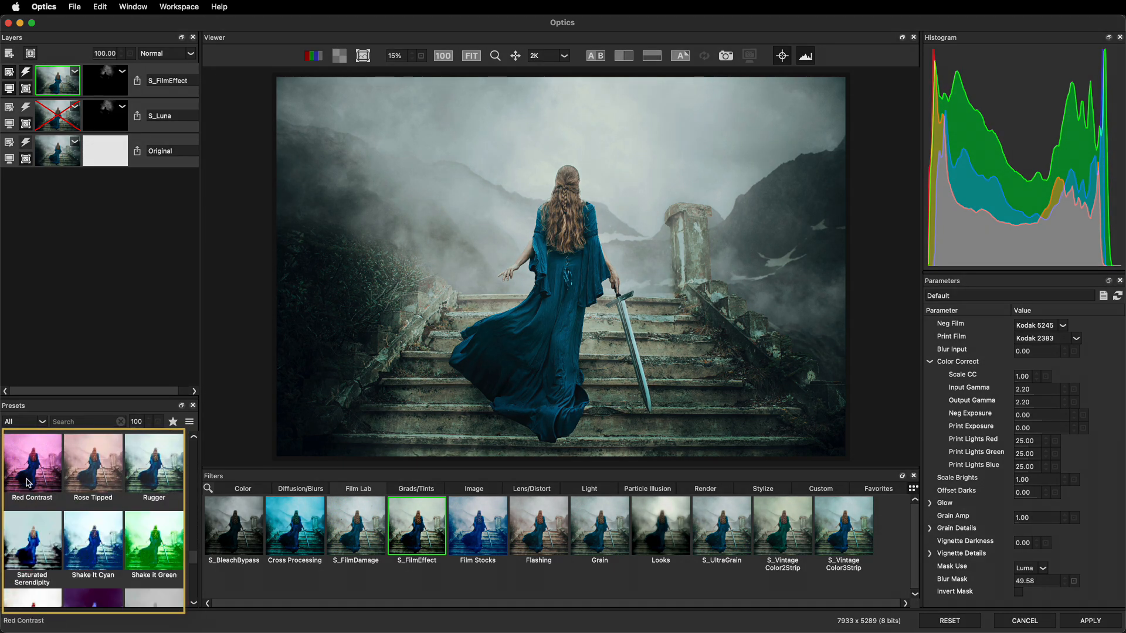
{"action": "left_click", "coordinate": [32, 464]}
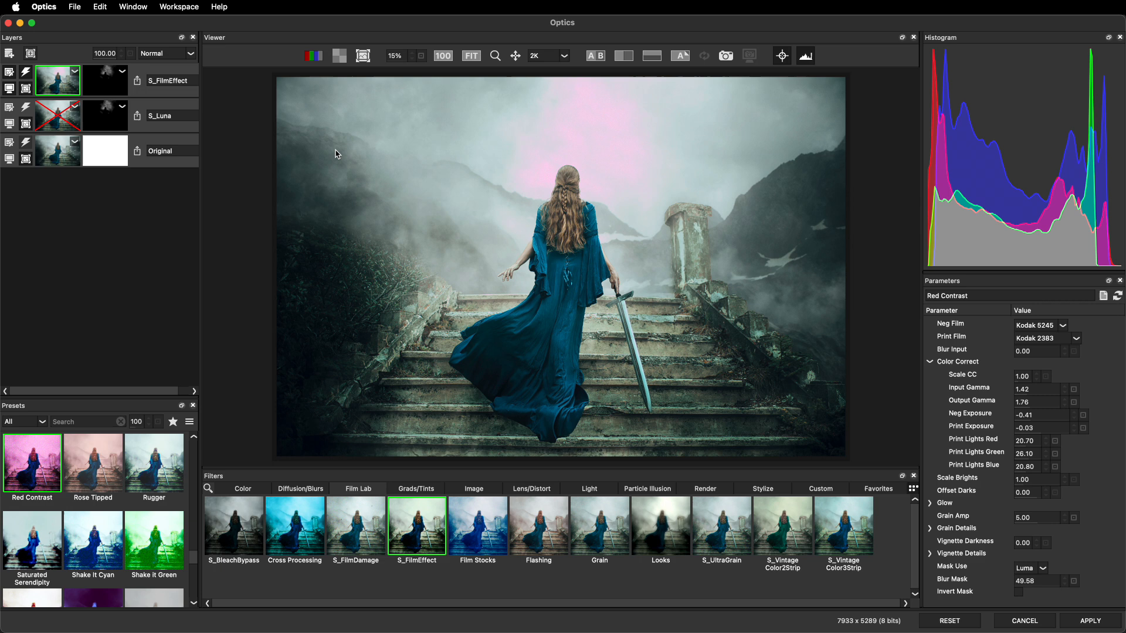
{"action": "left_click", "coordinate": [363, 56]}
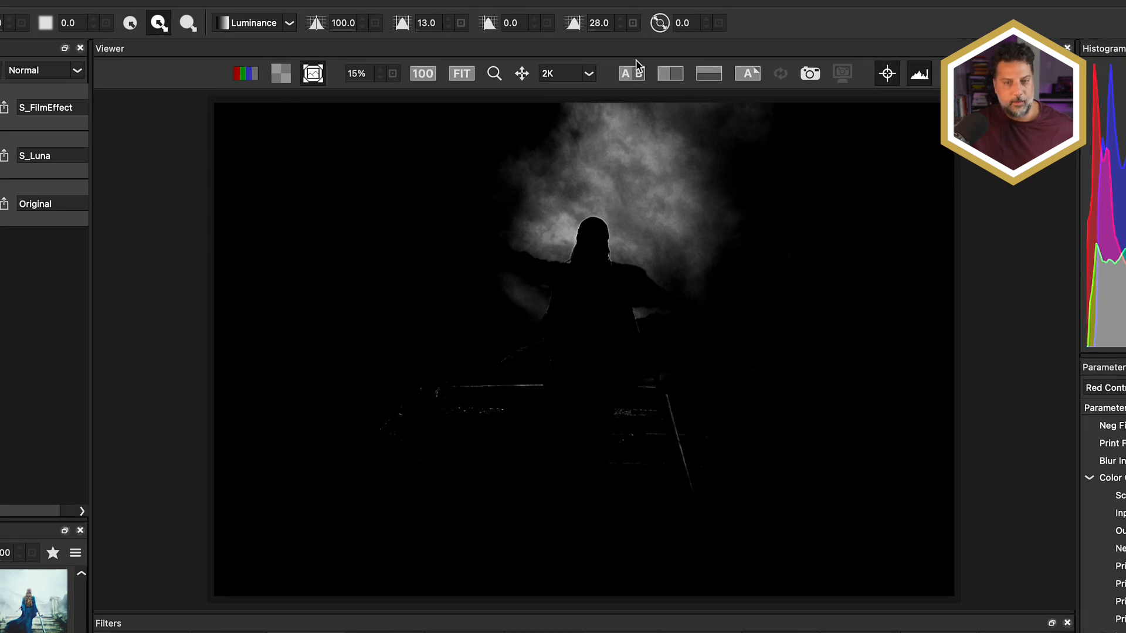
Step: Show the mask beside the photo and move the luma ranges from 33 to 41 and 13 to 18
{"action": "left_click", "coordinate": [630, 73]}
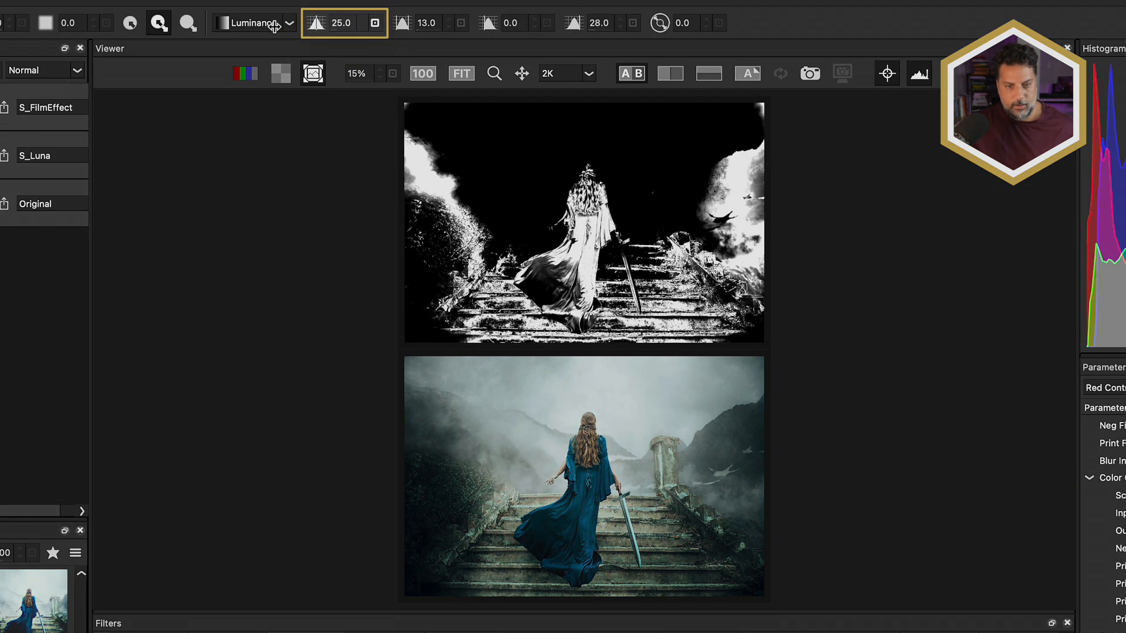
{"action": "left_click_drag", "start_coordinate": [342, 22], "coordinate": [341, 18]}
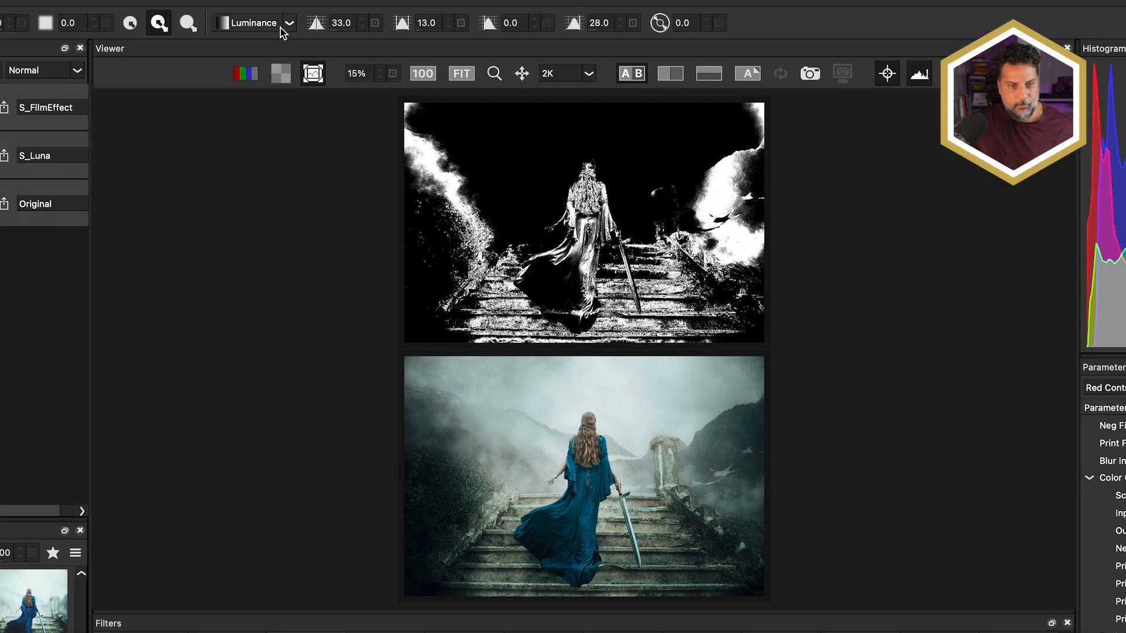
{"action": "left_click_drag", "start_coordinate": [402, 23], "coordinate": [416, 23]}
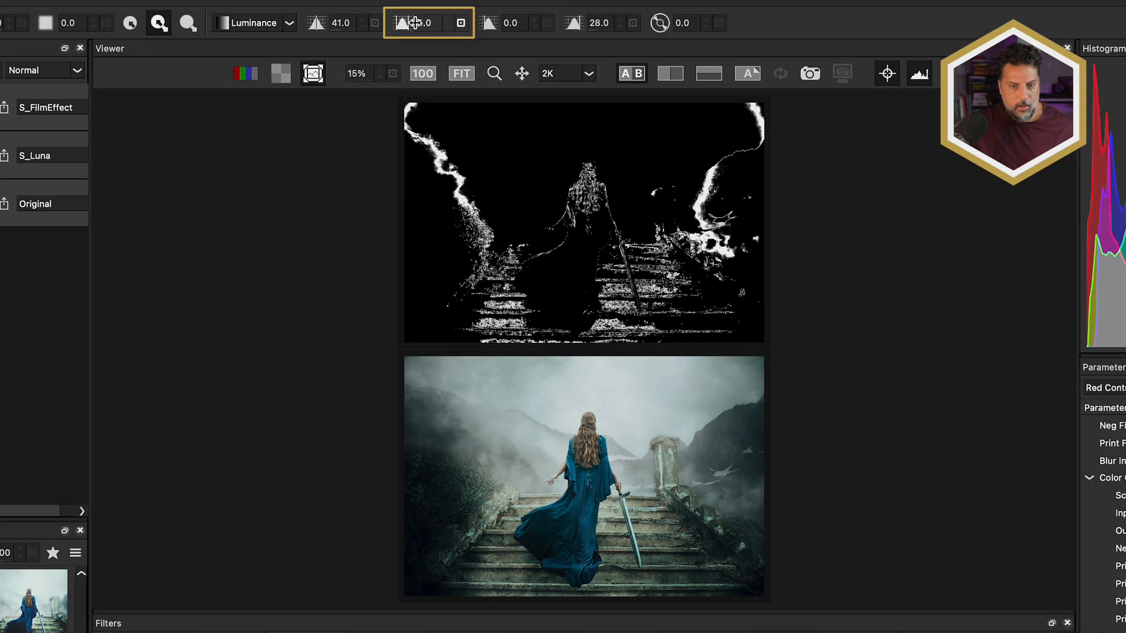
{"action": "left_click_drag", "start_coordinate": [427, 22], "coordinate": [428, 22]}
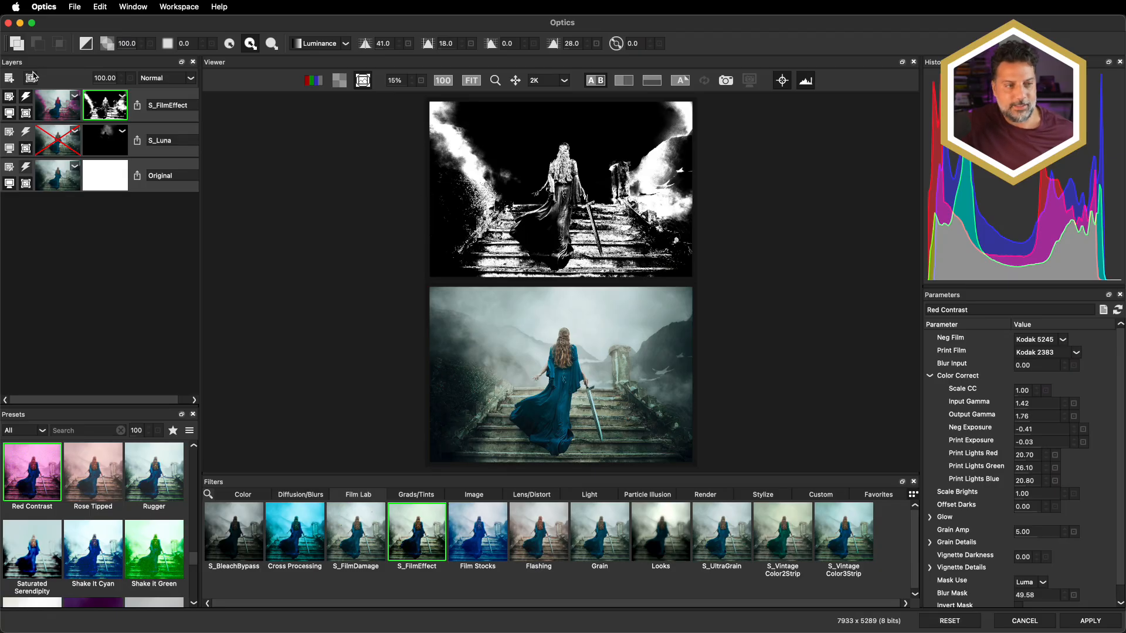
Step: Add an empty Path mask to the Red Contrast layer and select it
{"action": "left_click", "coordinate": [30, 77]}
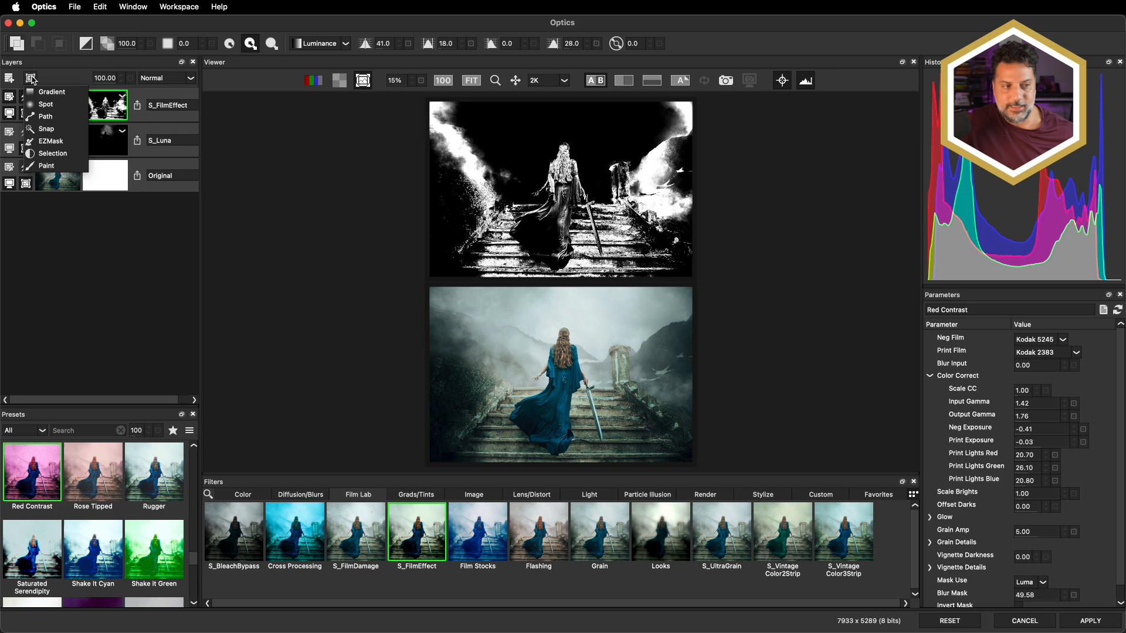
{"action": "mouse_move", "coordinate": [52, 125]}
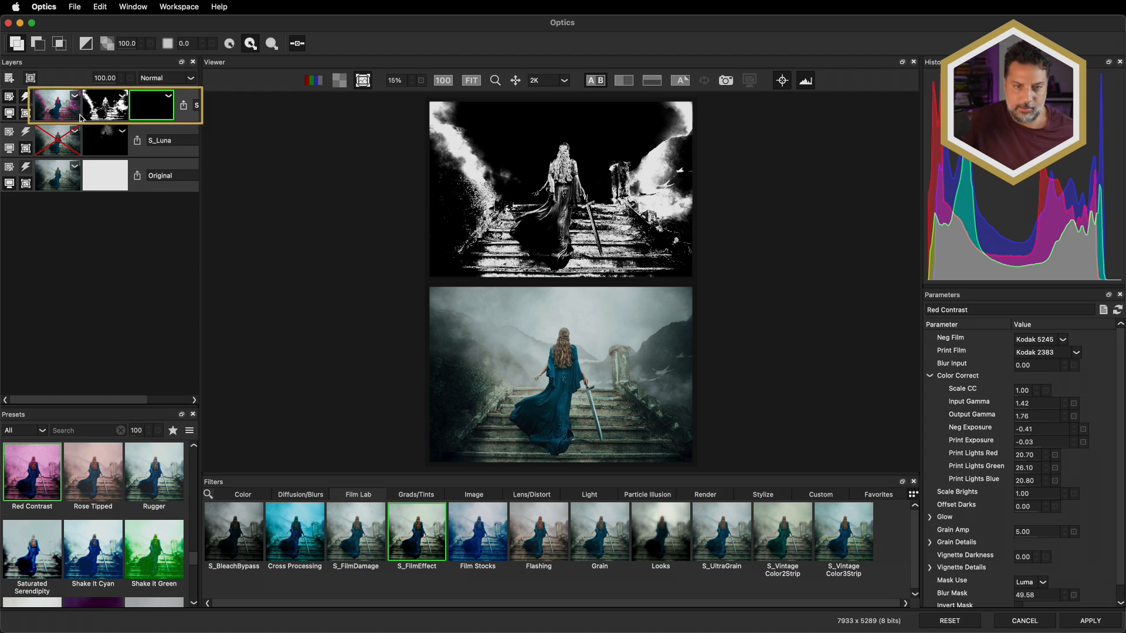
{"action": "left_click", "coordinate": [595, 80]}
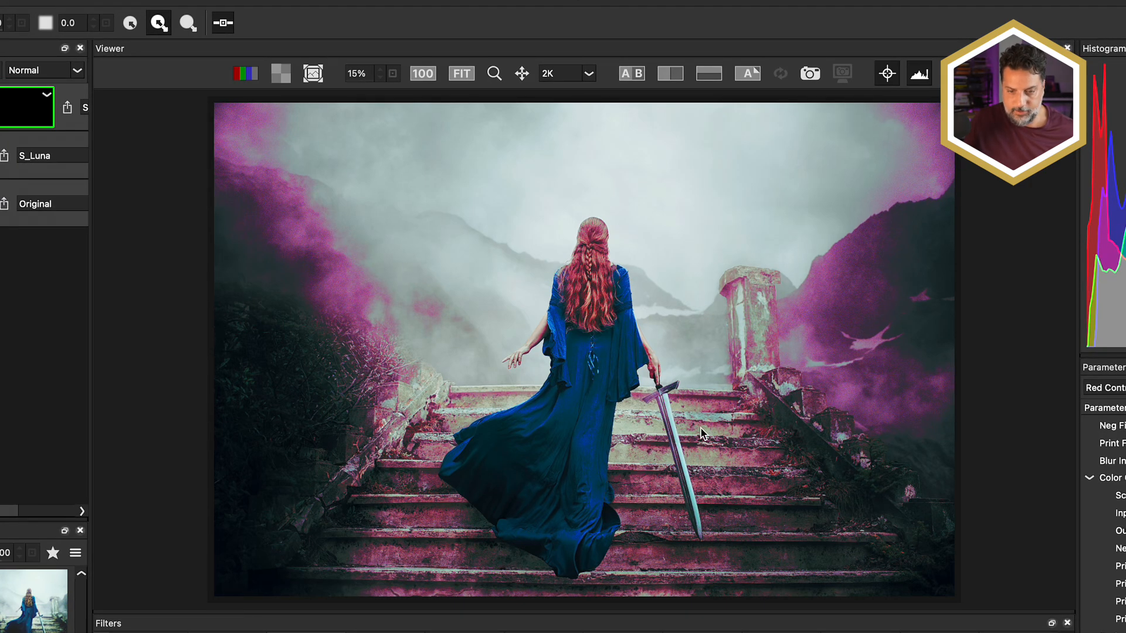
{"action": "mouse_move", "coordinate": [488, 161]}
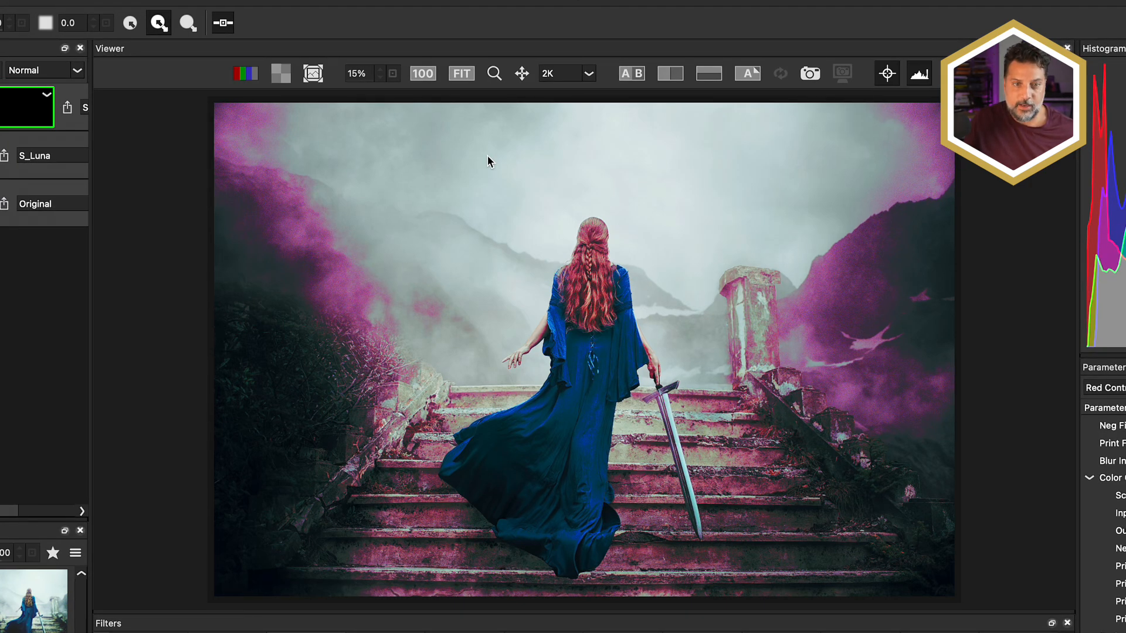
Step: Zoom to about 80% and trace the dress edge, making a point a smooth B-Spline
{"action": "left_click", "coordinate": [423, 73]}
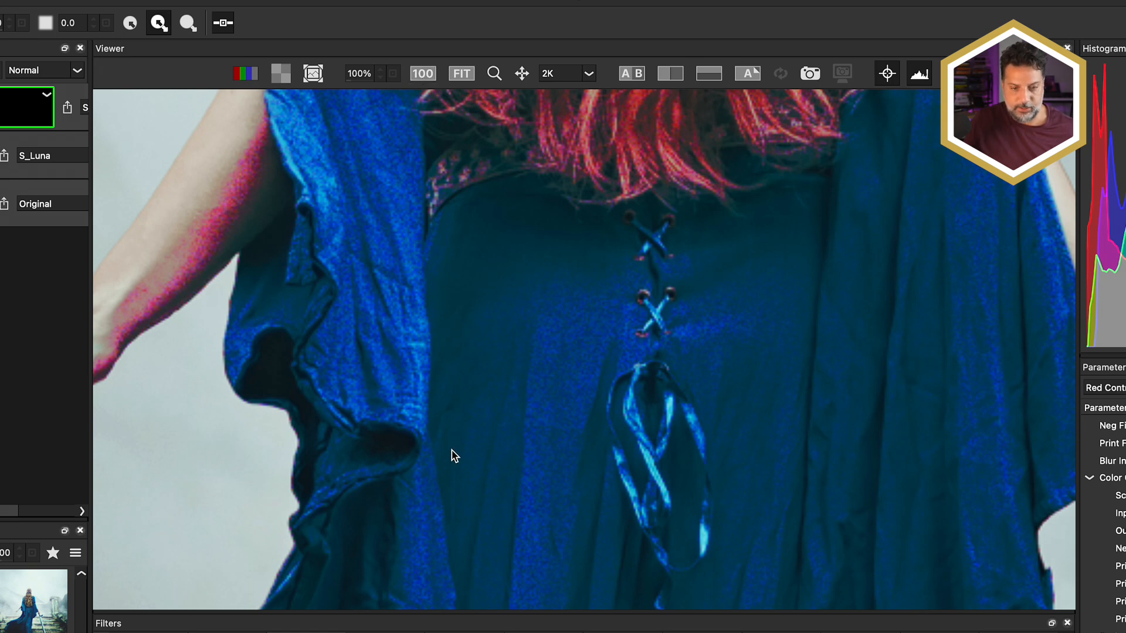
{"action": "mouse_move", "coordinate": [378, 86]}
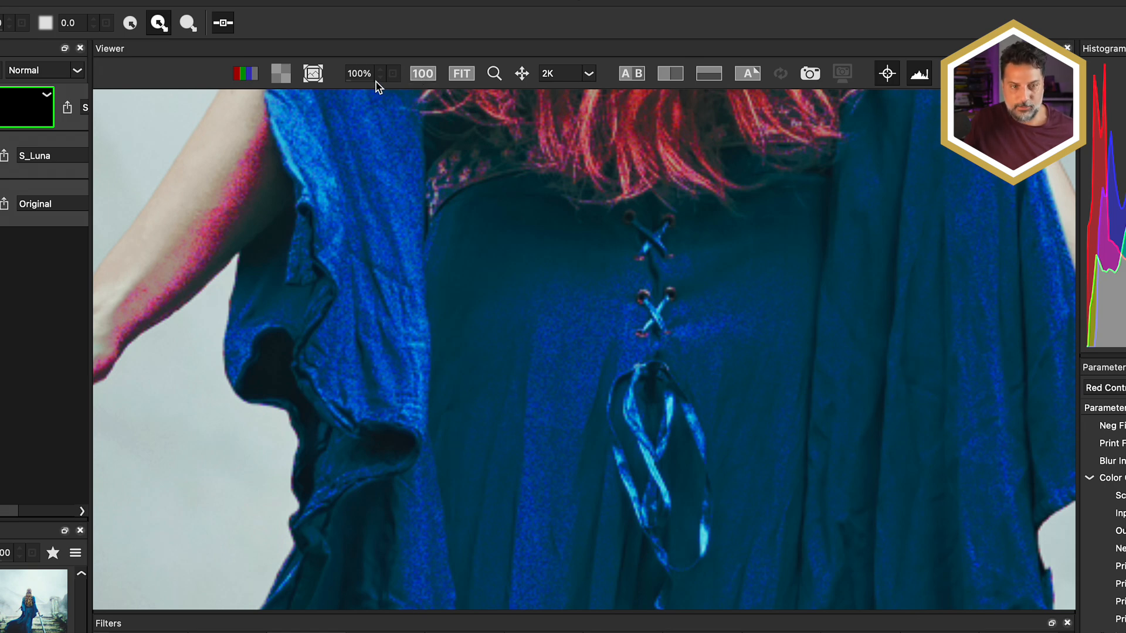
{"action": "left_click", "coordinate": [359, 73]}
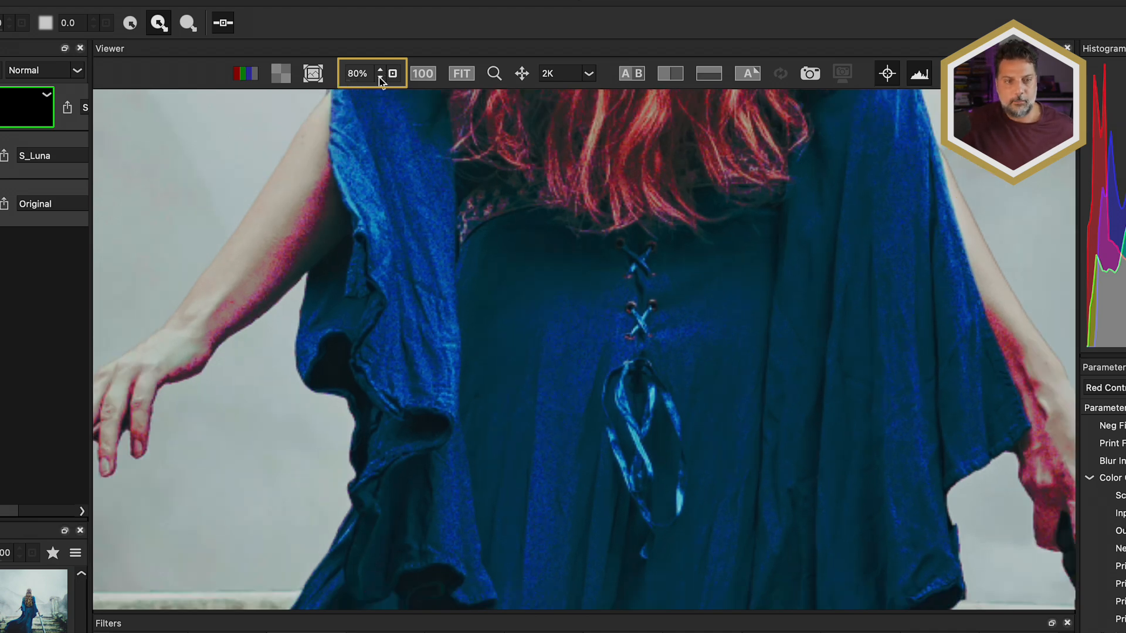
{"action": "left_click", "coordinate": [380, 78]}
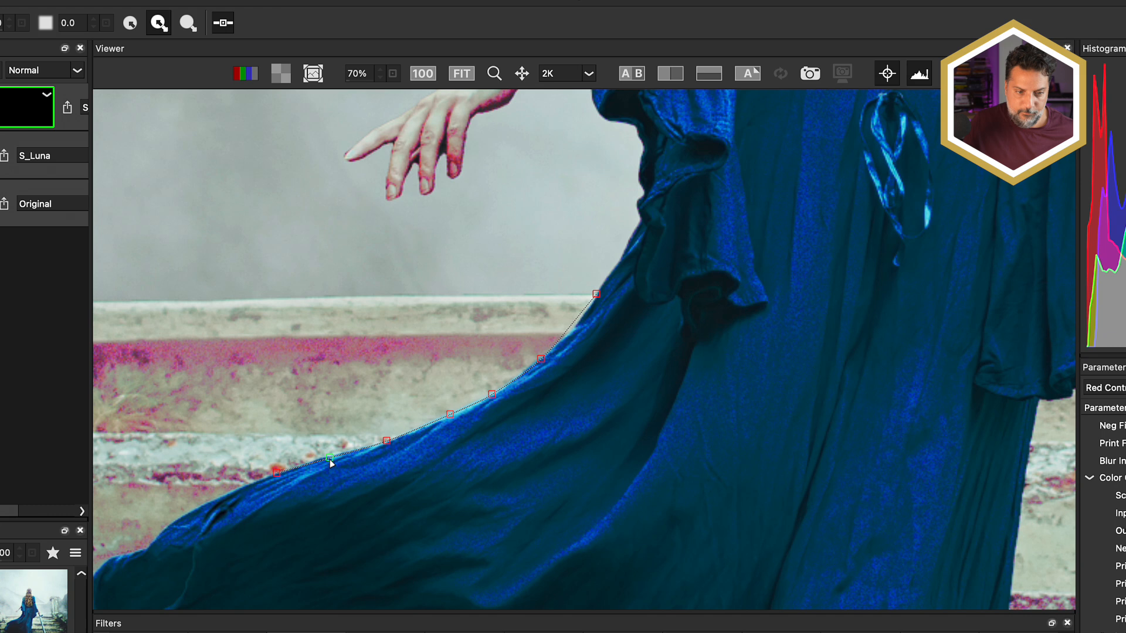
{"action": "right_click", "coordinate": [276, 469]}
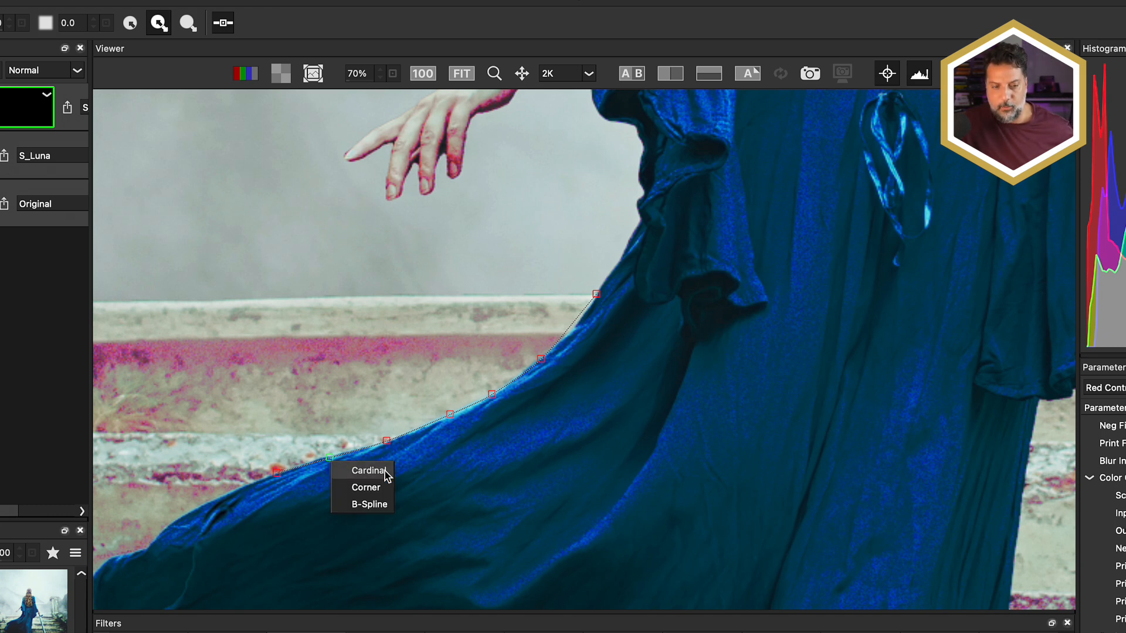
{"action": "mouse_move", "coordinate": [380, 514]}
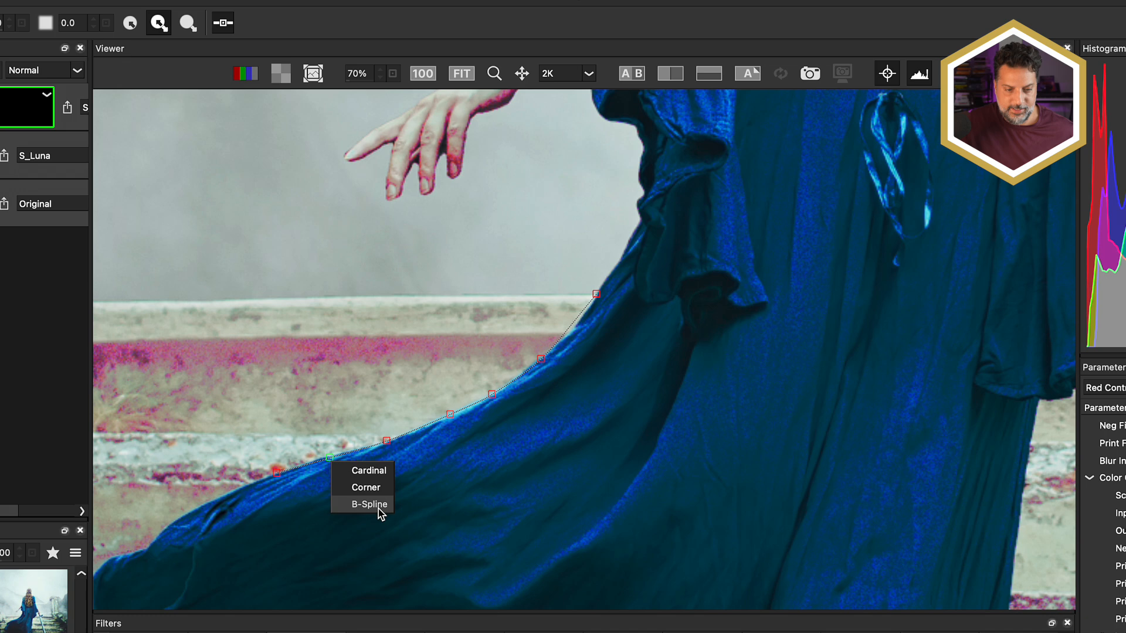
{"action": "left_click", "coordinate": [371, 504]}
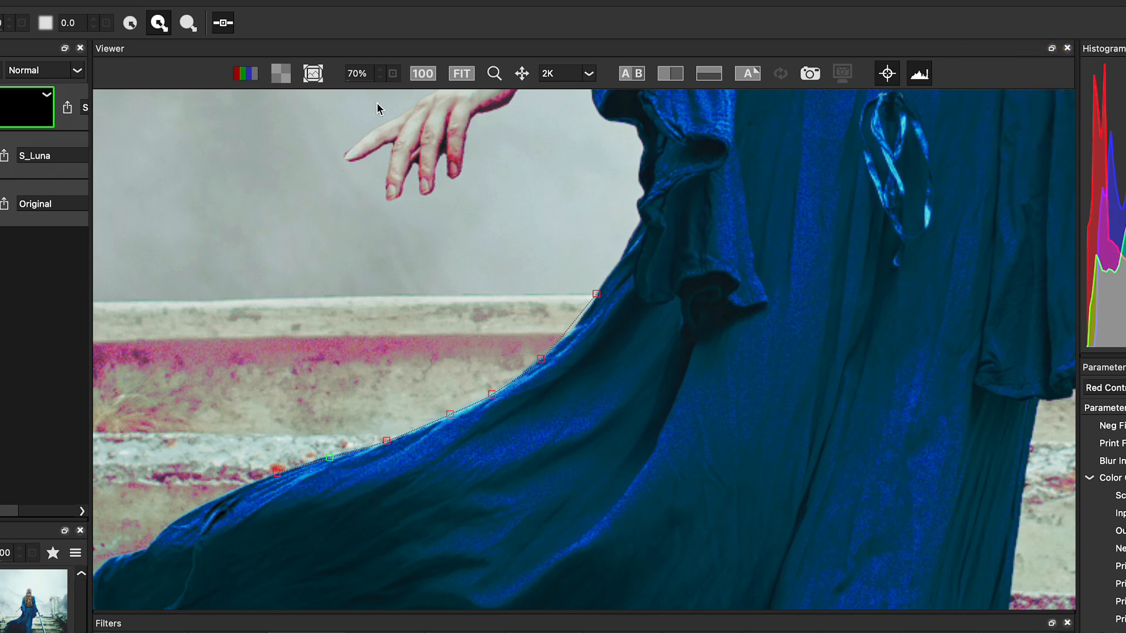
Step: Zoom out past 50% to bring more of the stairs into view
{"action": "left_click", "coordinate": [381, 78]}
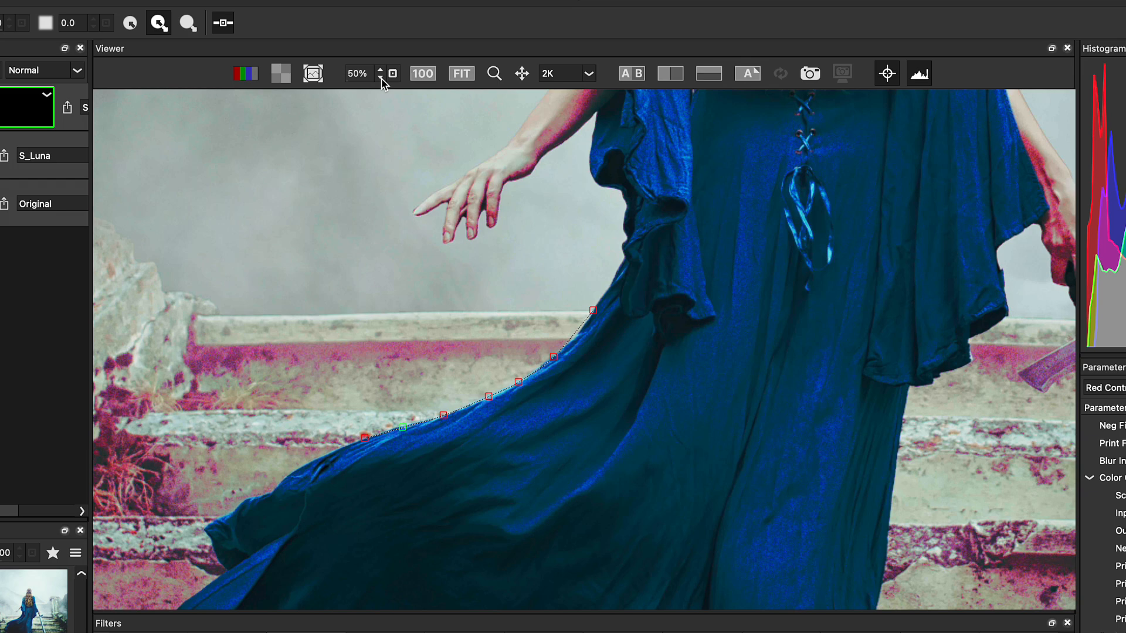
{"action": "left_click", "coordinate": [380, 78]}
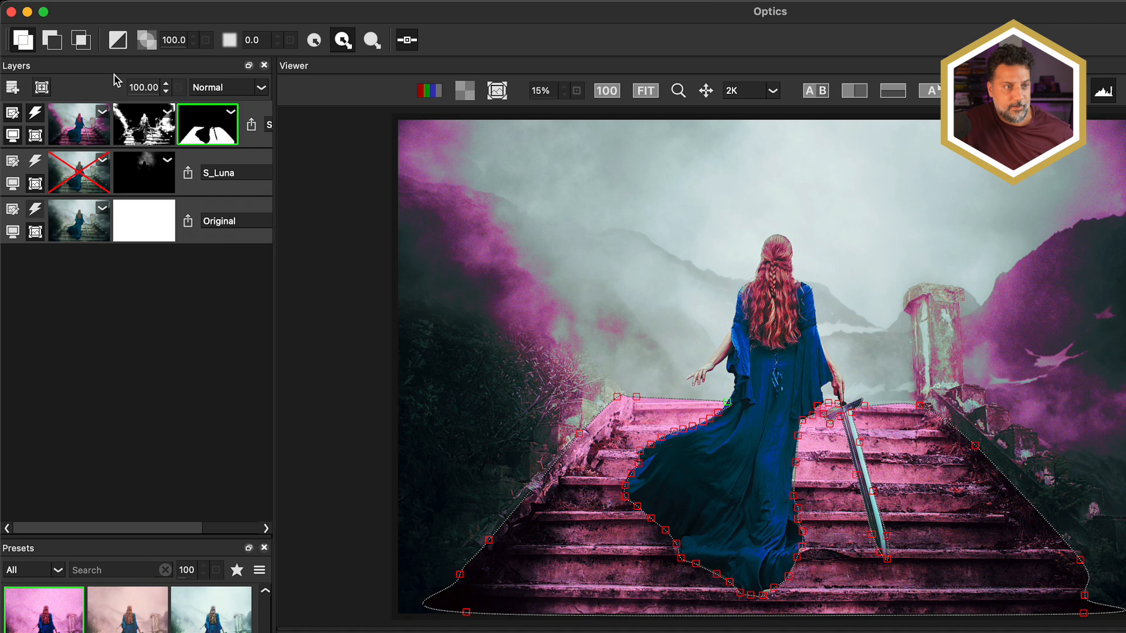
{"action": "mouse_move", "coordinate": [22, 39]}
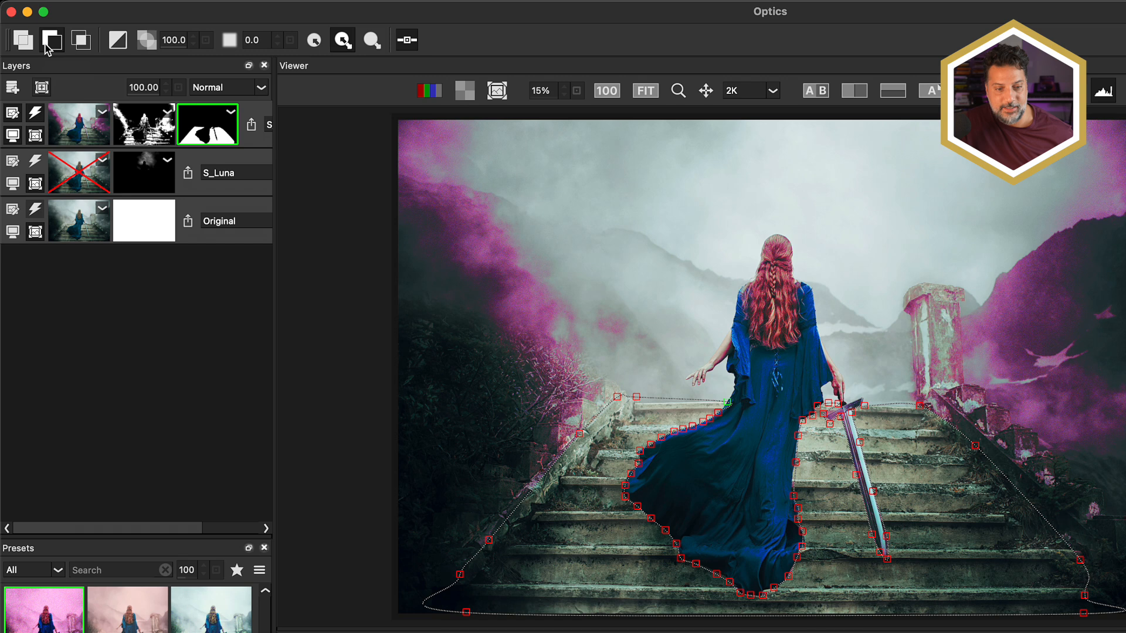
{"action": "mouse_move", "coordinate": [574, 345]}
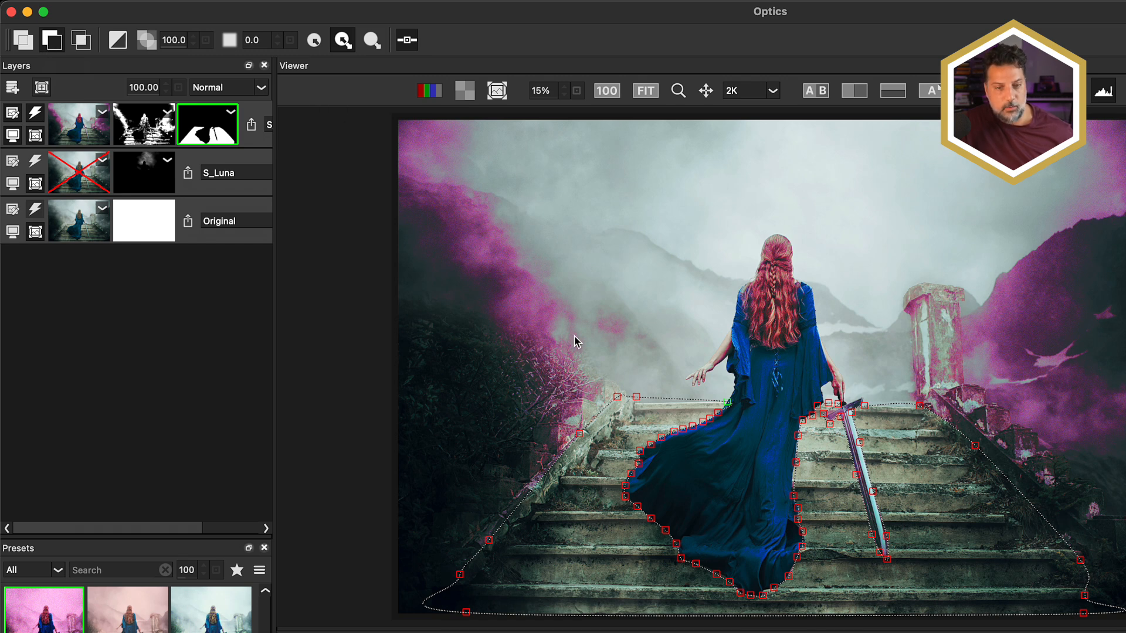
{"action": "mouse_move", "coordinate": [490, 253]}
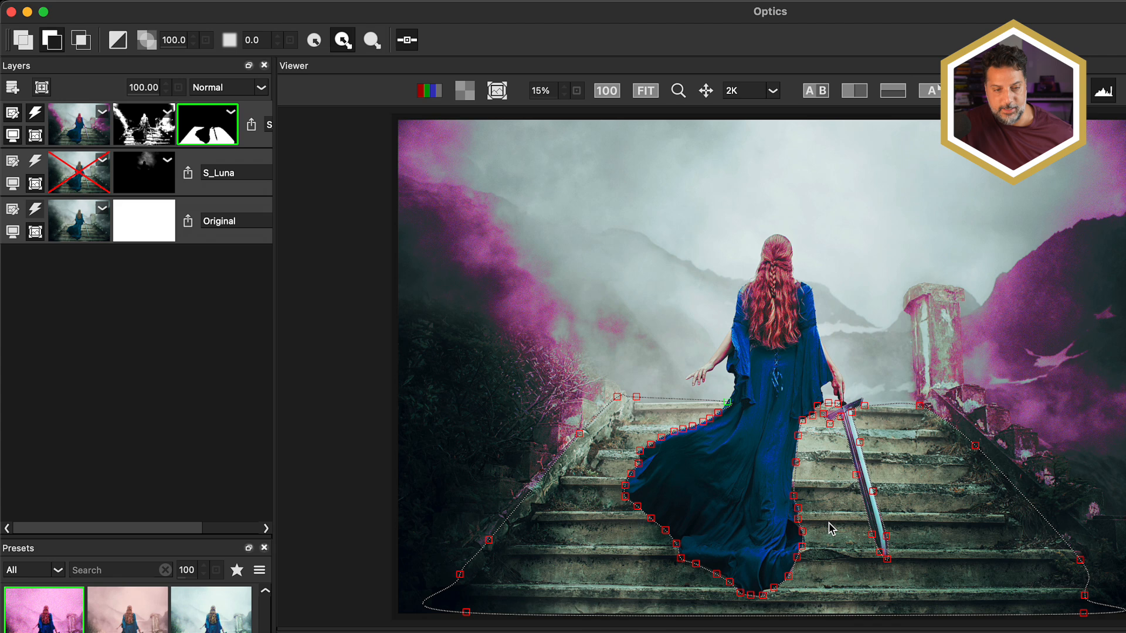
Step: Set the path mask's combine mode to intersect with the luminance mask
{"action": "left_click", "coordinate": [77, 41]}
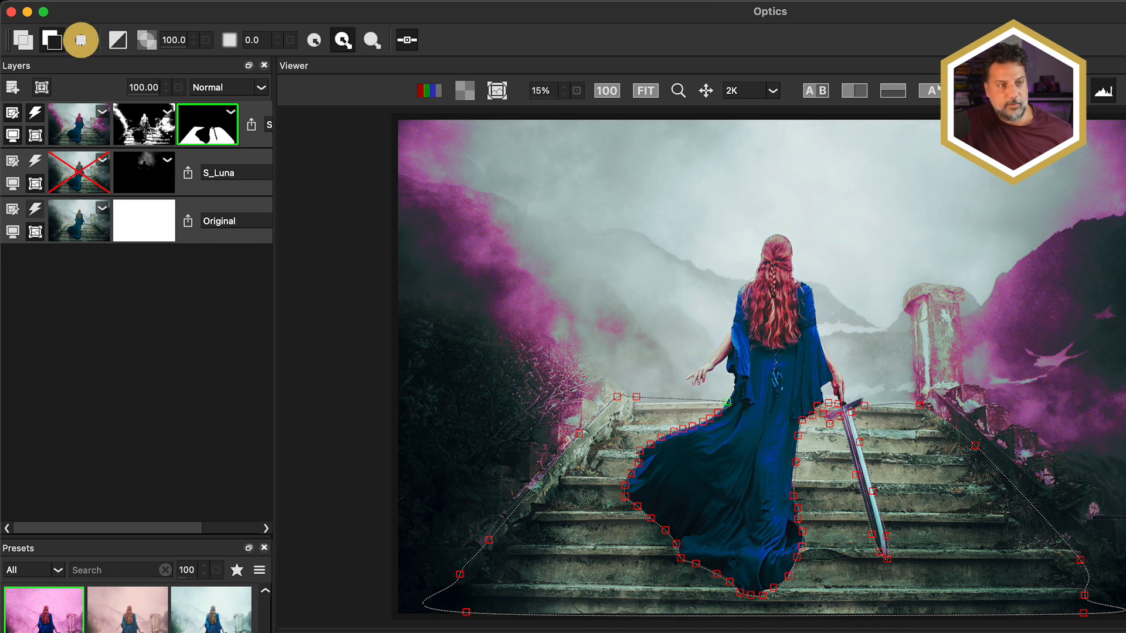
{"action": "left_click", "coordinate": [76, 40]}
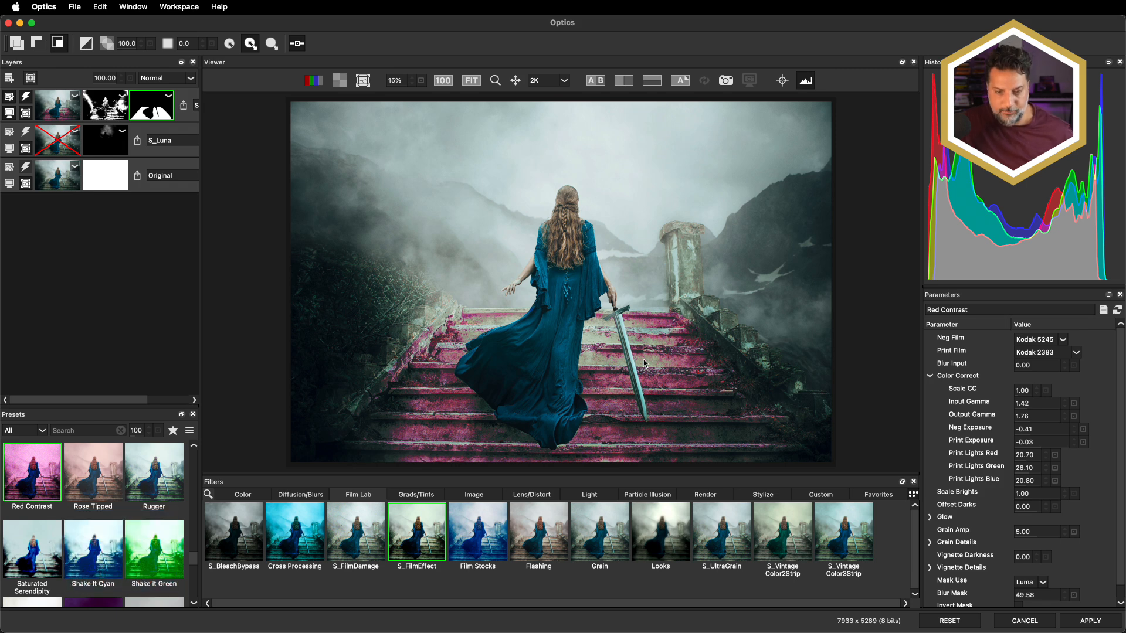
{"action": "mouse_move", "coordinate": [513, 349]}
{"action": "type", "text": "60"}
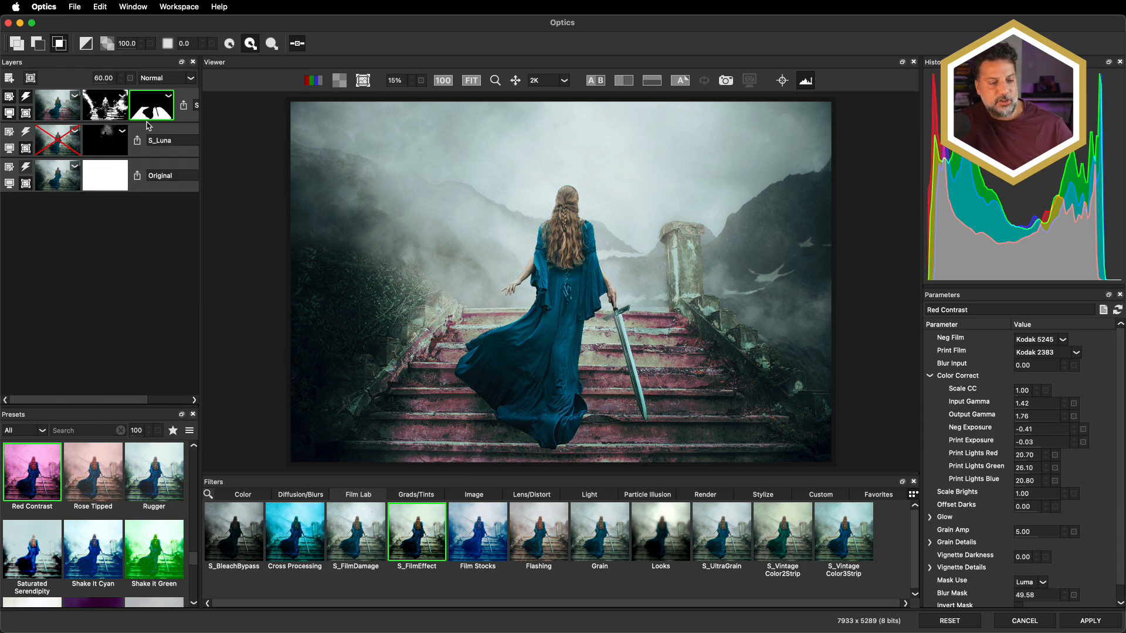
{"action": "mouse_move", "coordinate": [184, 44]}
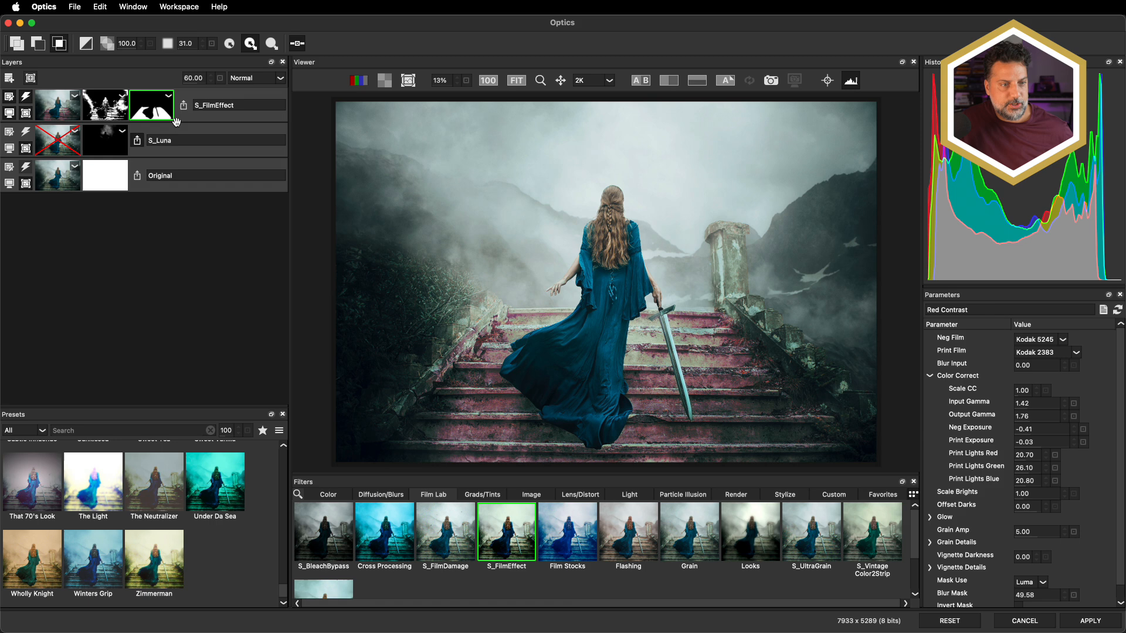
{"action": "mouse_move", "coordinate": [205, 175]}
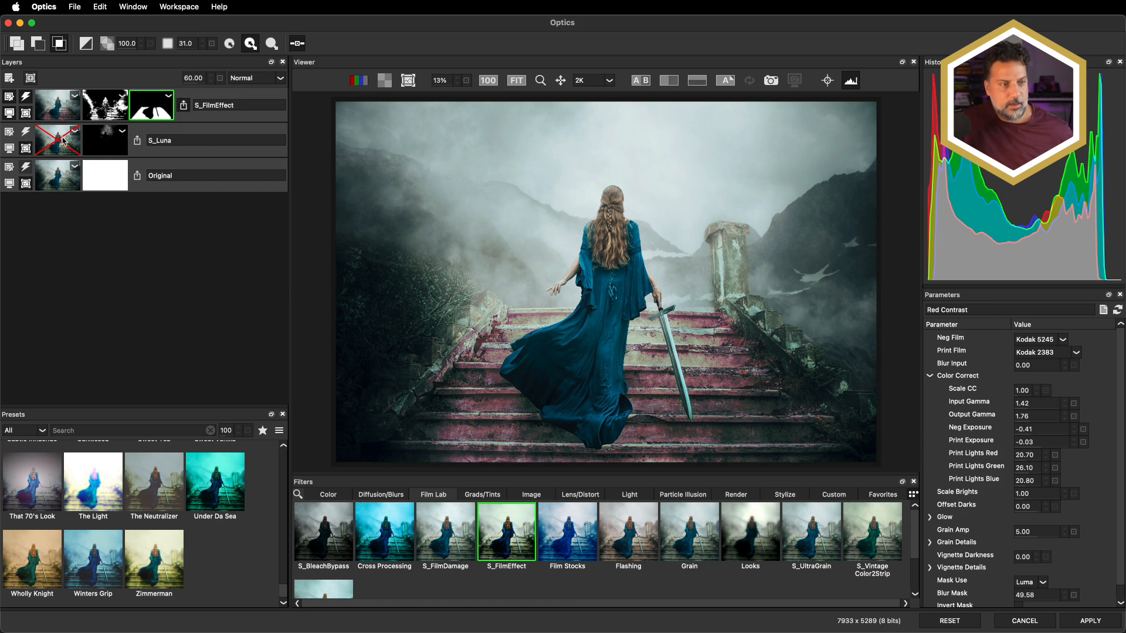
Step: Re-enable the S_Luna moon layer via its red-X thumbnail toggle
{"action": "left_click", "coordinate": [8, 133]}
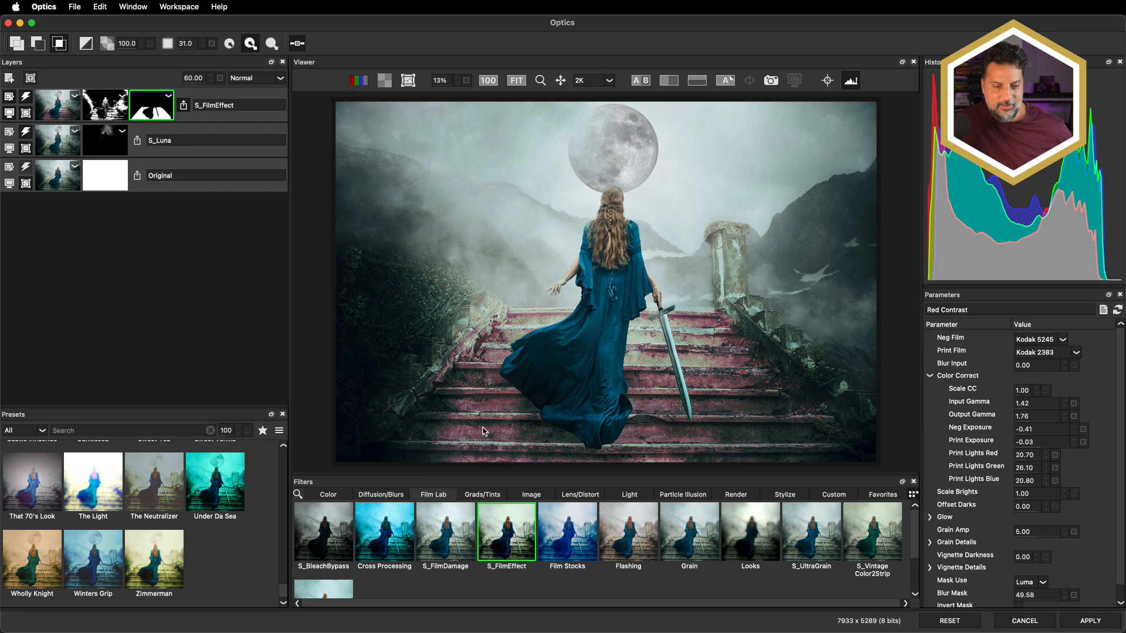
{"action": "mouse_move", "coordinate": [474, 421]}
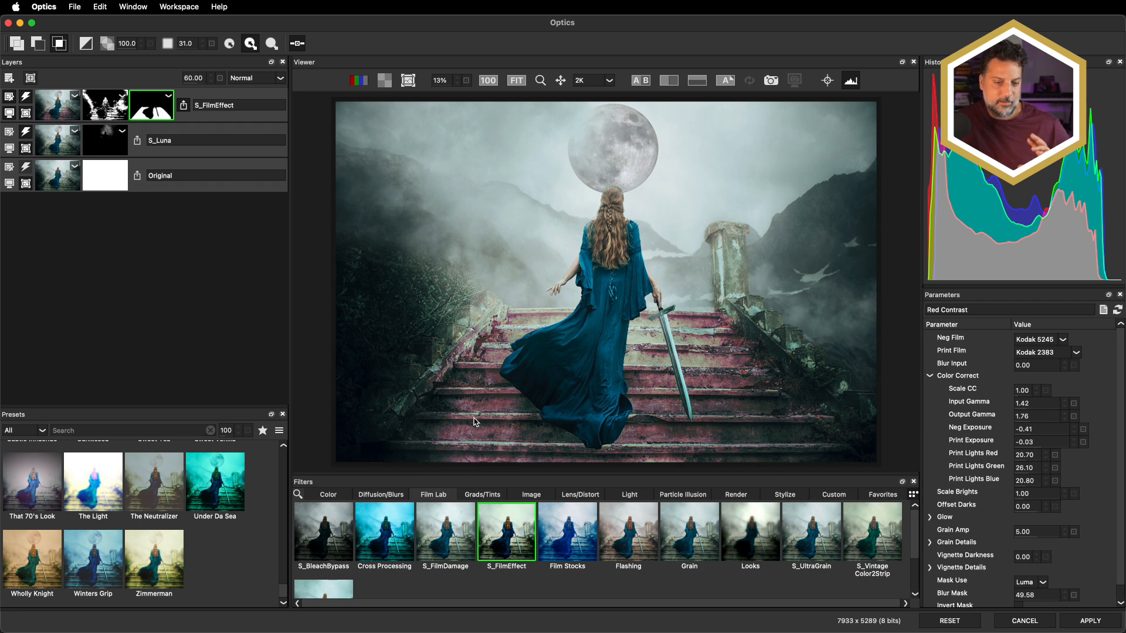